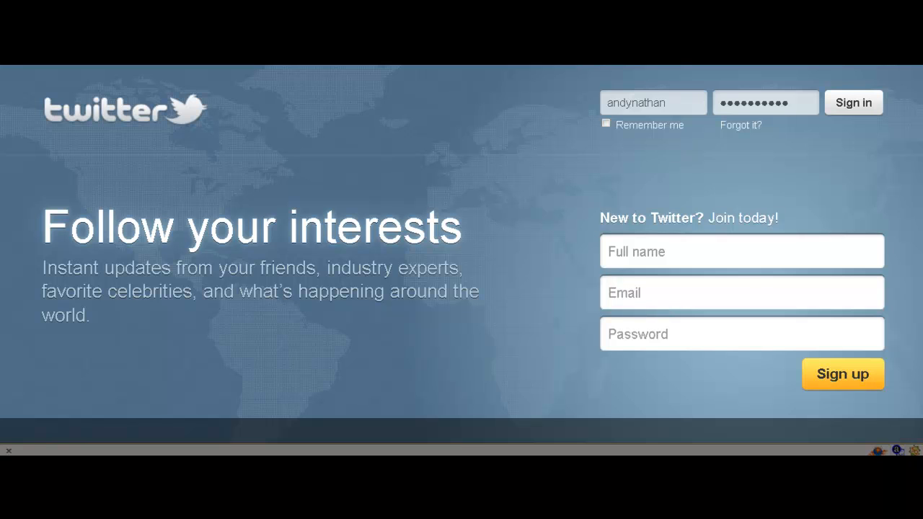
click(797, 260)
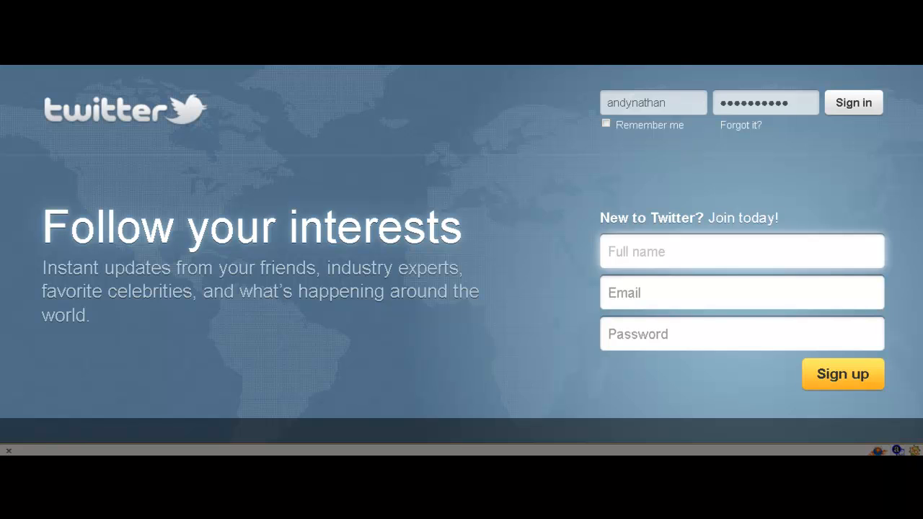
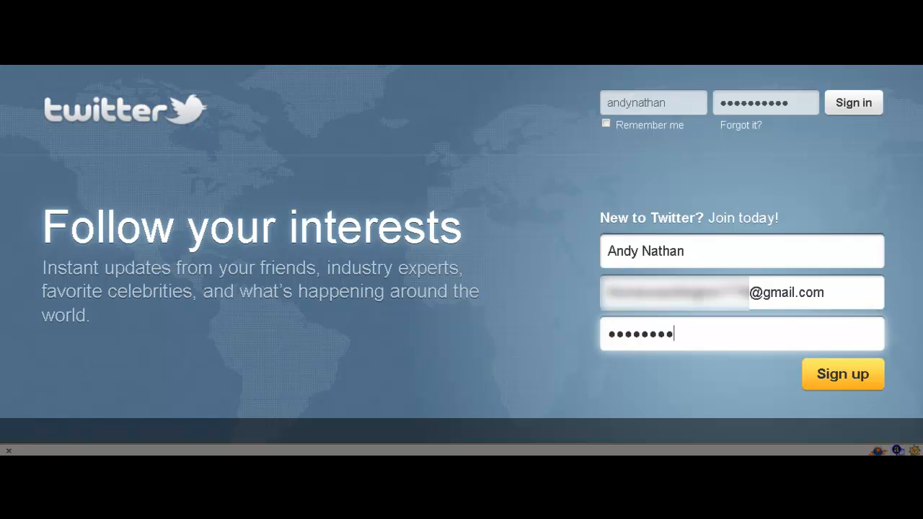
click(843, 374)
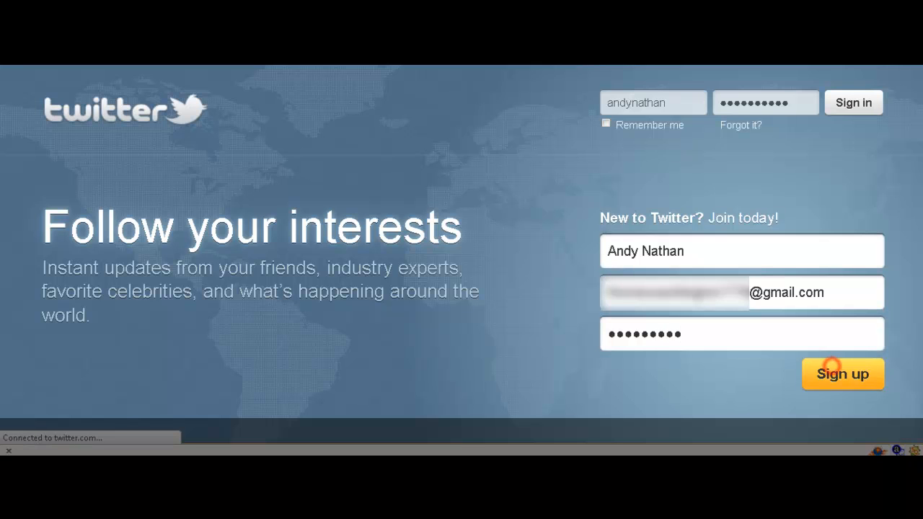
click(843, 374)
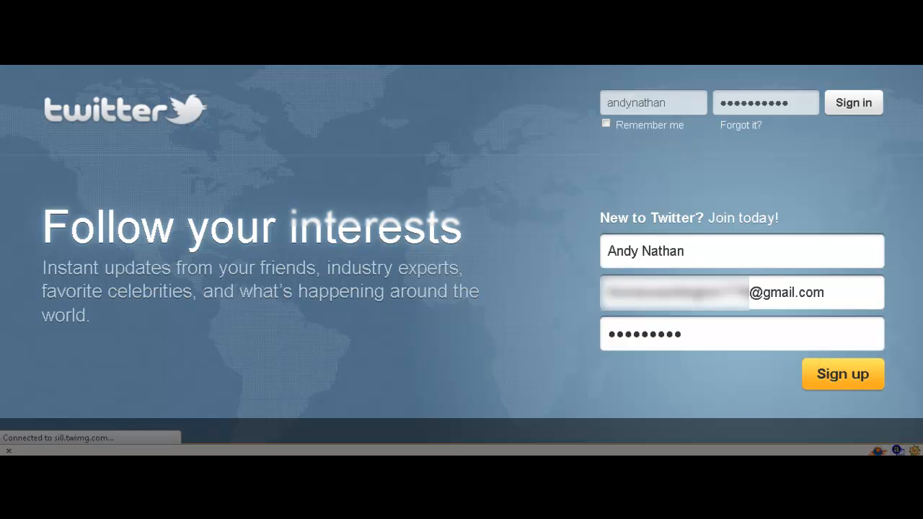
click(842, 374)
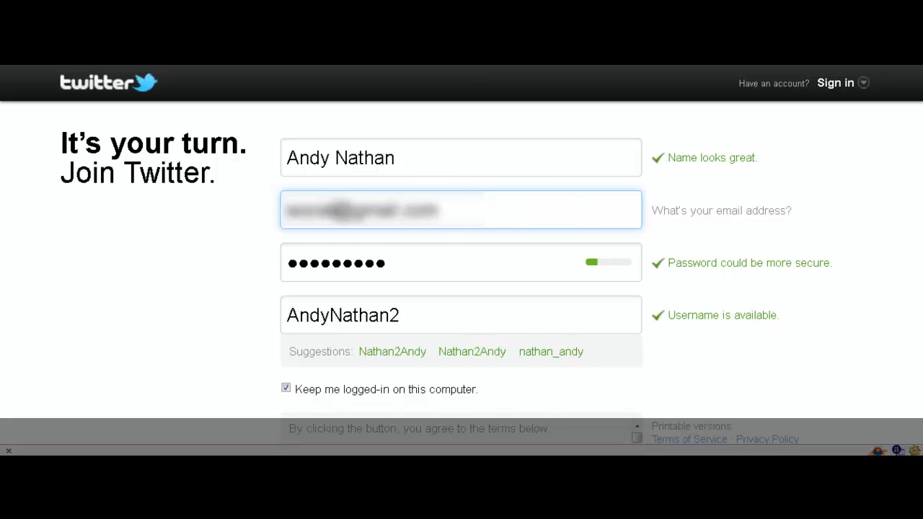
- Finish the Gmail address, change the username to imcorrectly, and create the account
text(mail.com)
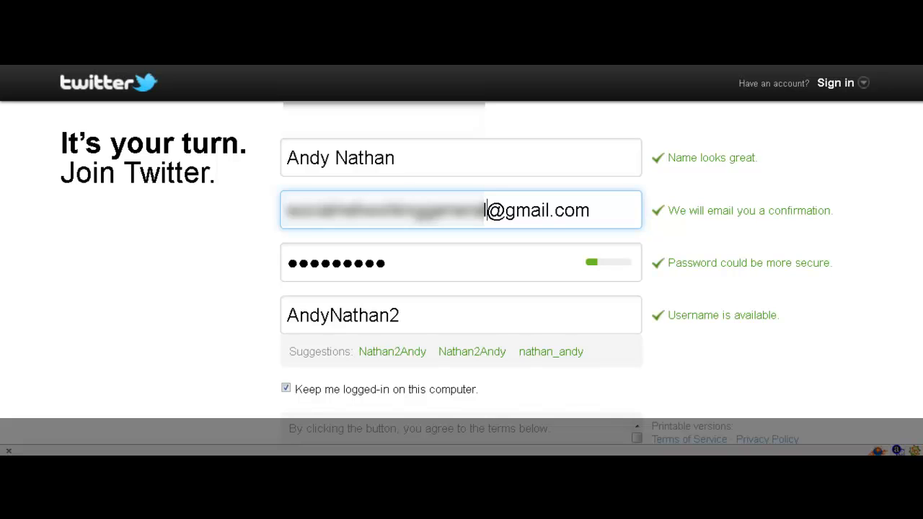
scroll(down, 3)
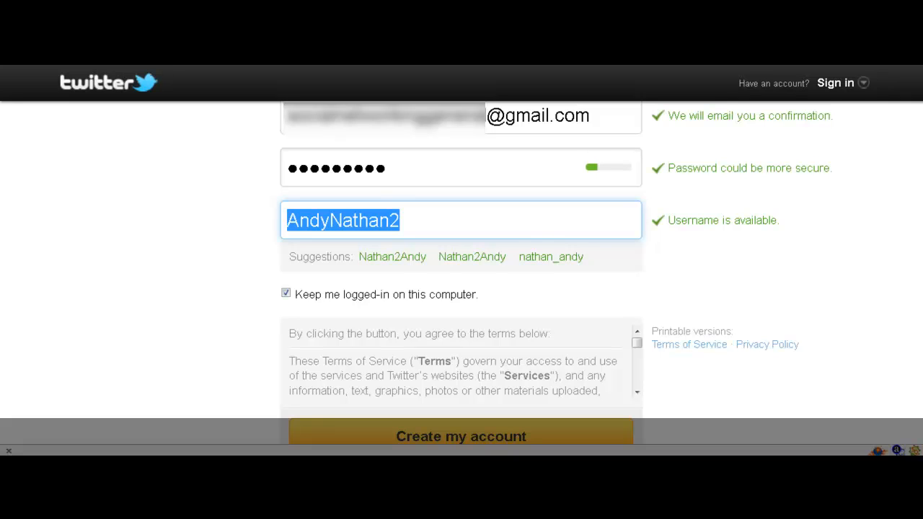
text(internetmarketi)
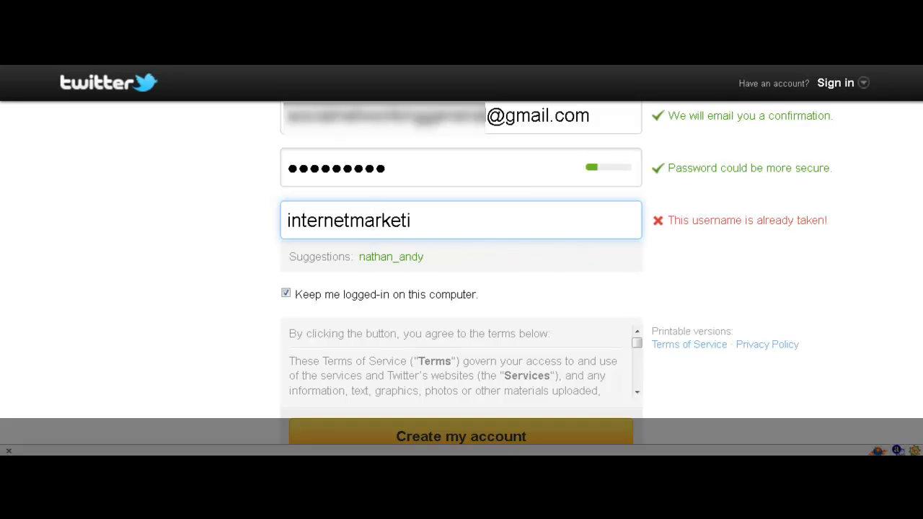
key(Backspace)
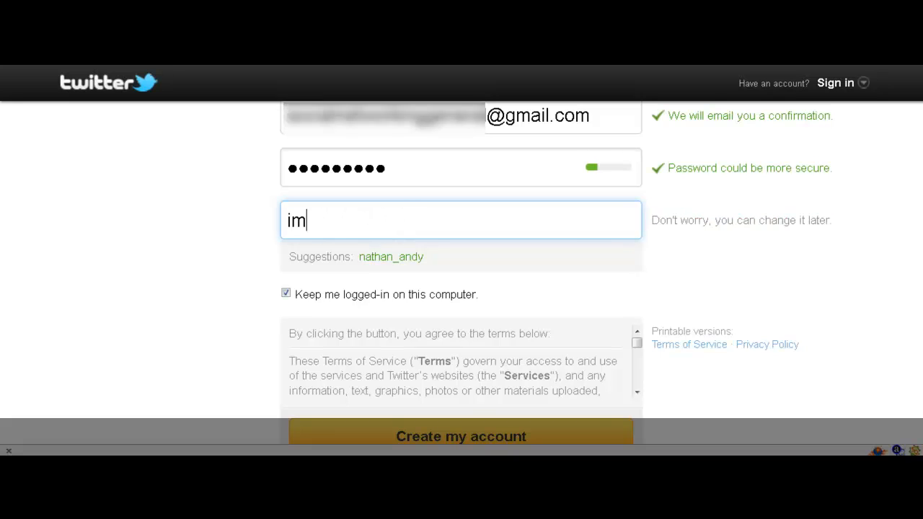
text(correctl)
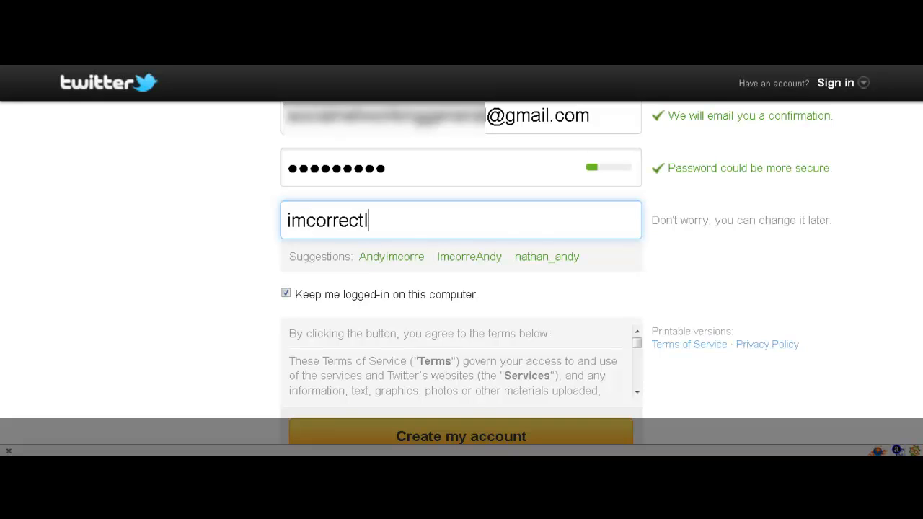
text(y)
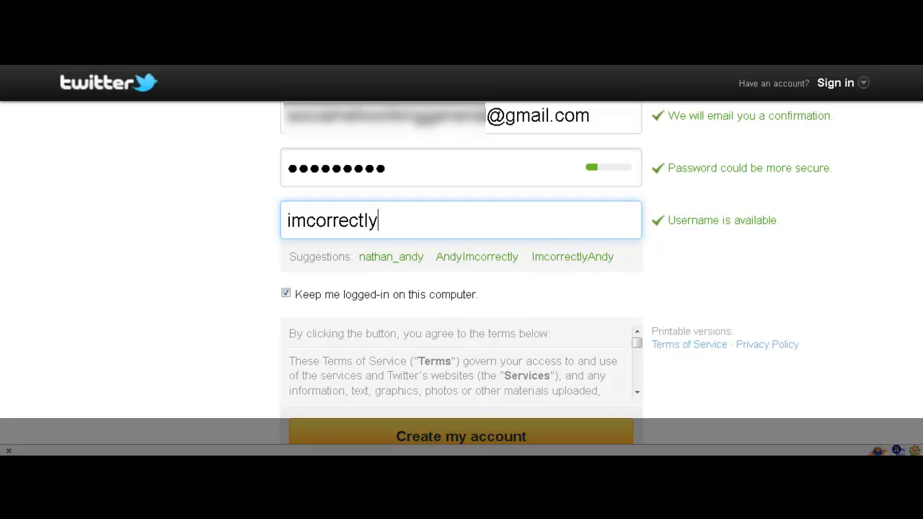
scroll(down, 3)
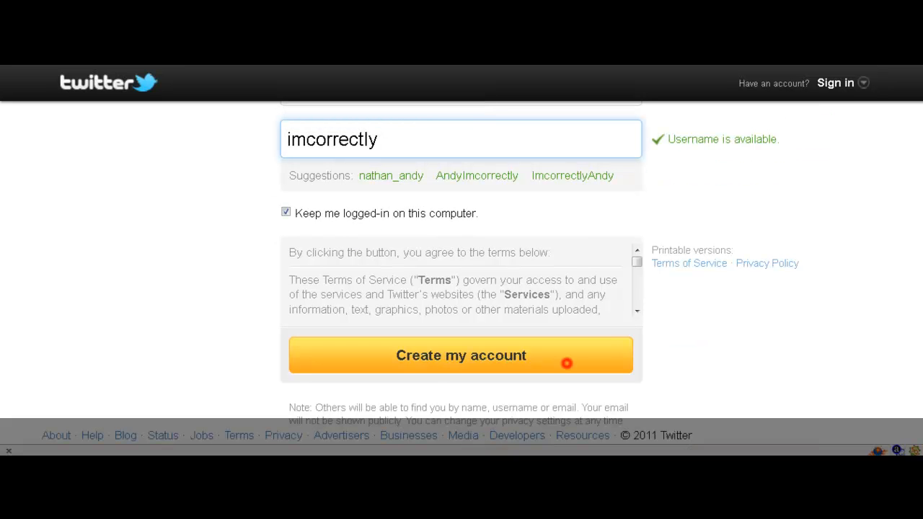
click(460, 355)
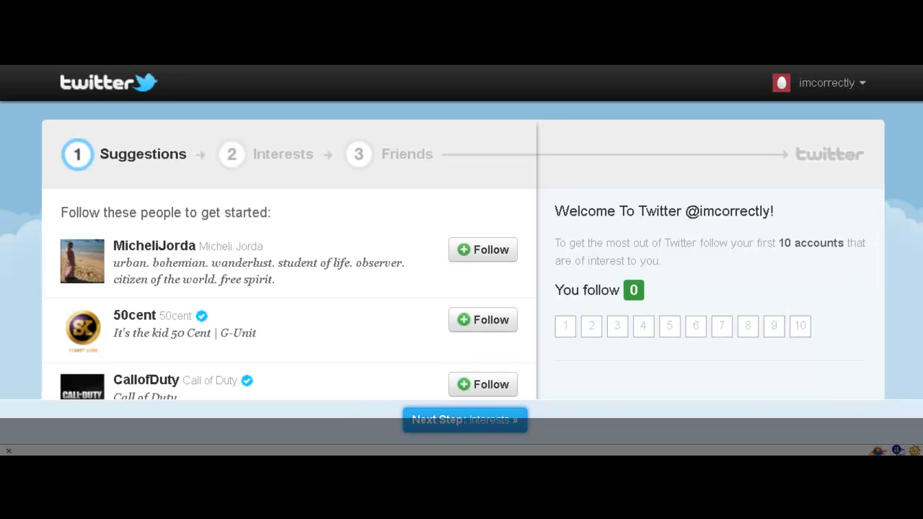
- Follow four suggested accounts, including Killer Blog Posts and Check Goodies
click(482, 250)
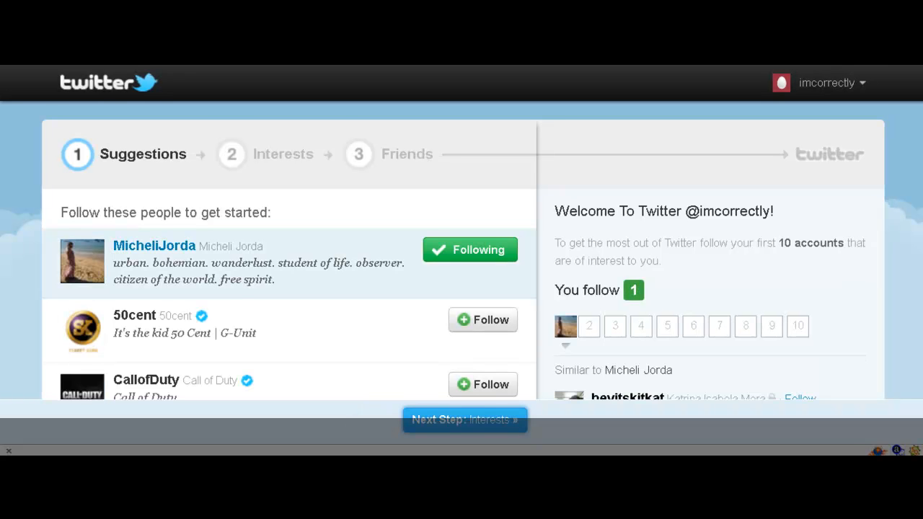
scroll(down, 3)
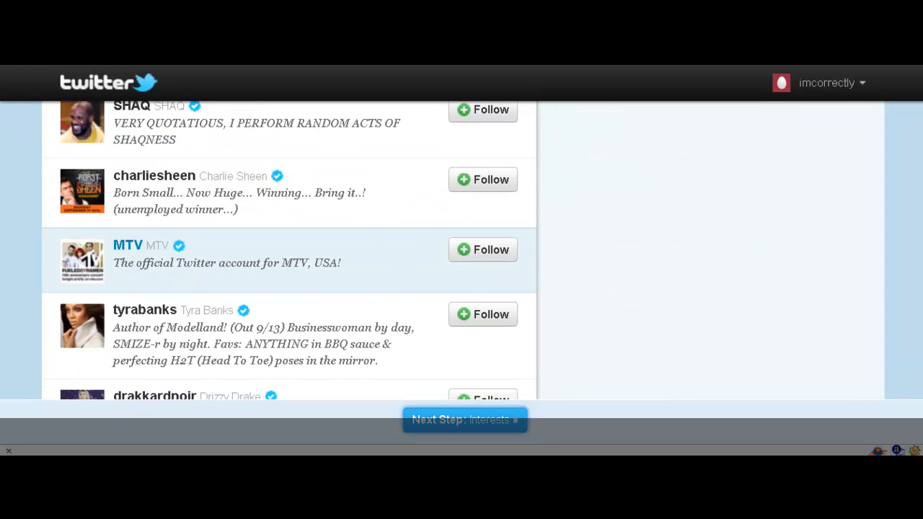
scroll(down, 3)
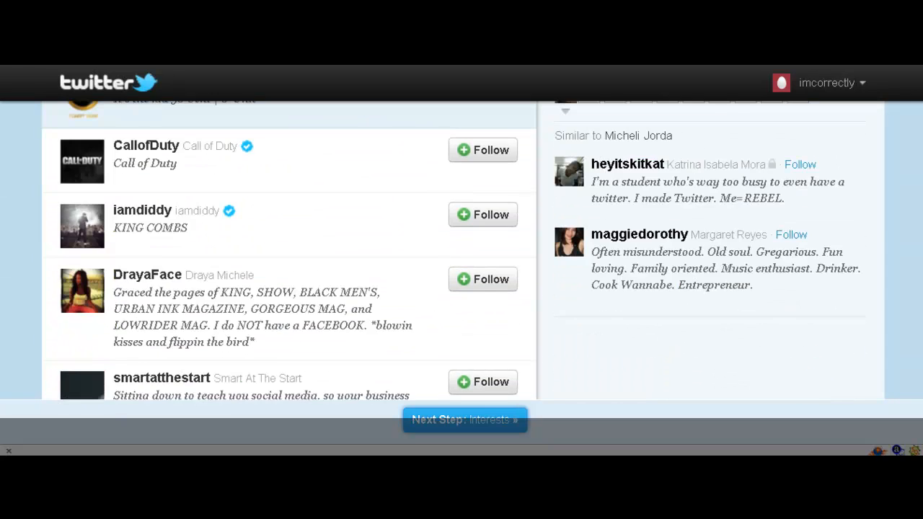
scroll(down, 3)
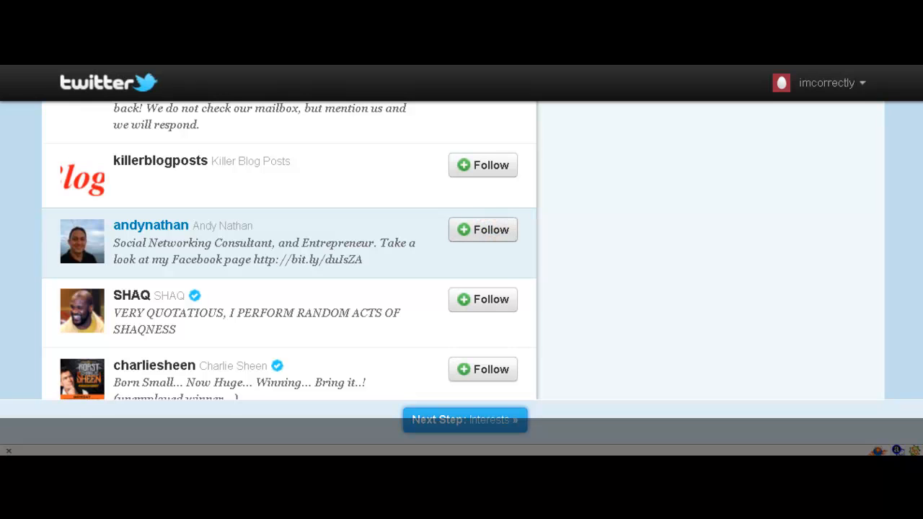
click(482, 229)
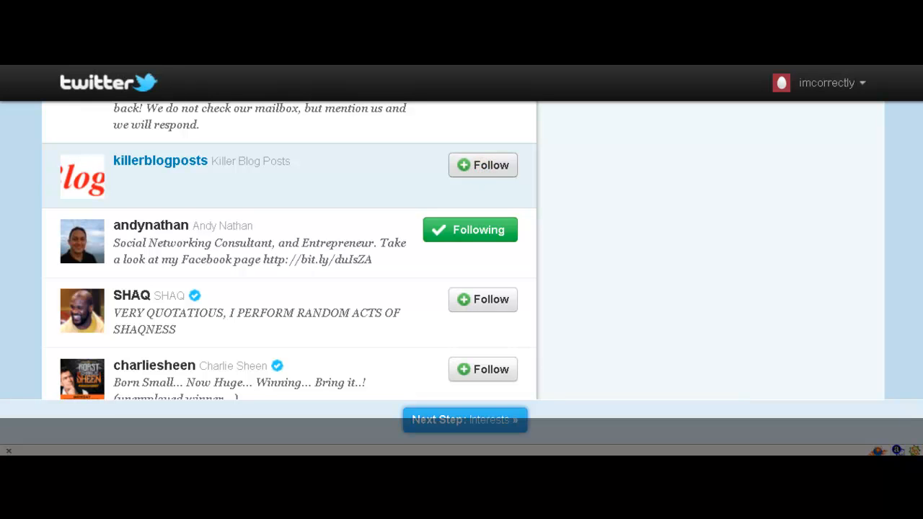
click(483, 165)
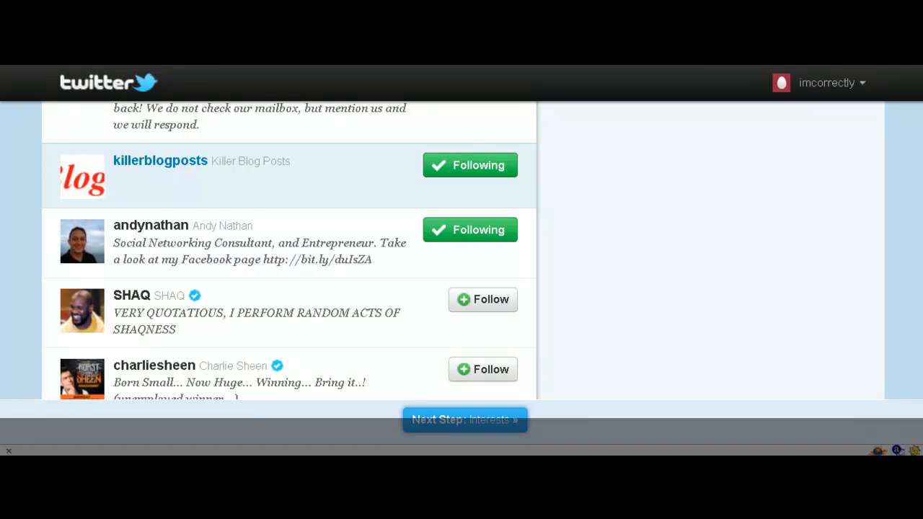
scroll(down, 3)
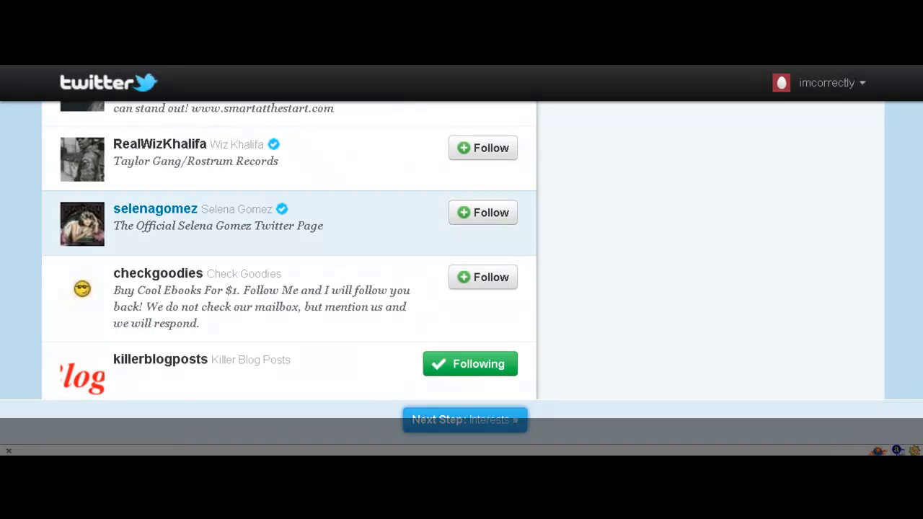
click(482, 277)
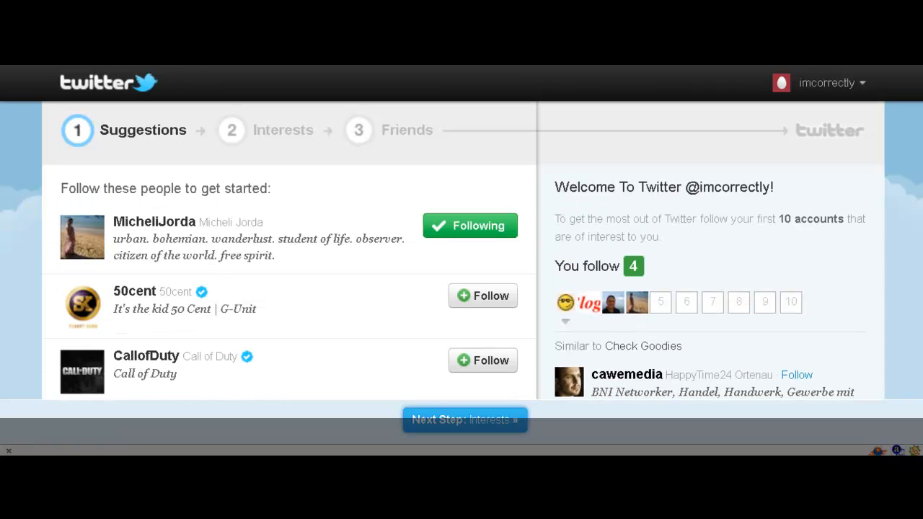
- Scroll to the bottom of the suggestions and return to the top
scroll(down, 3)
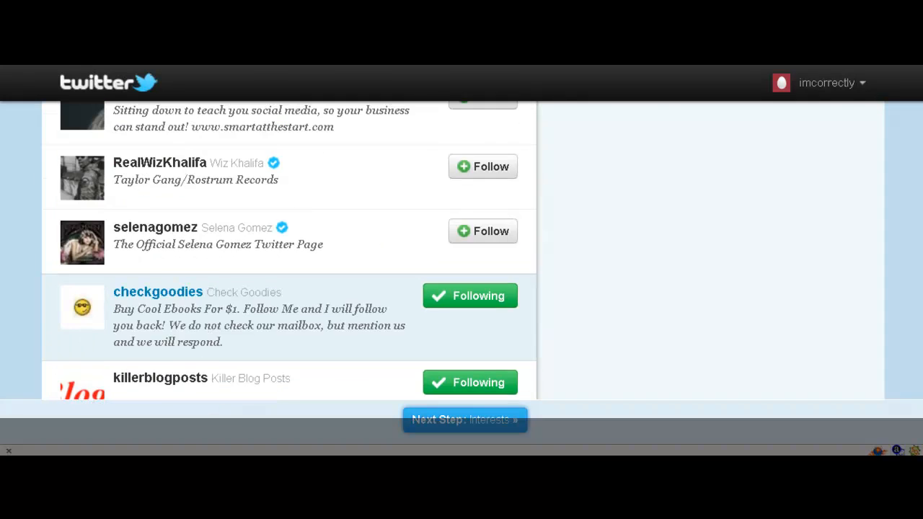
scroll(down, 3)
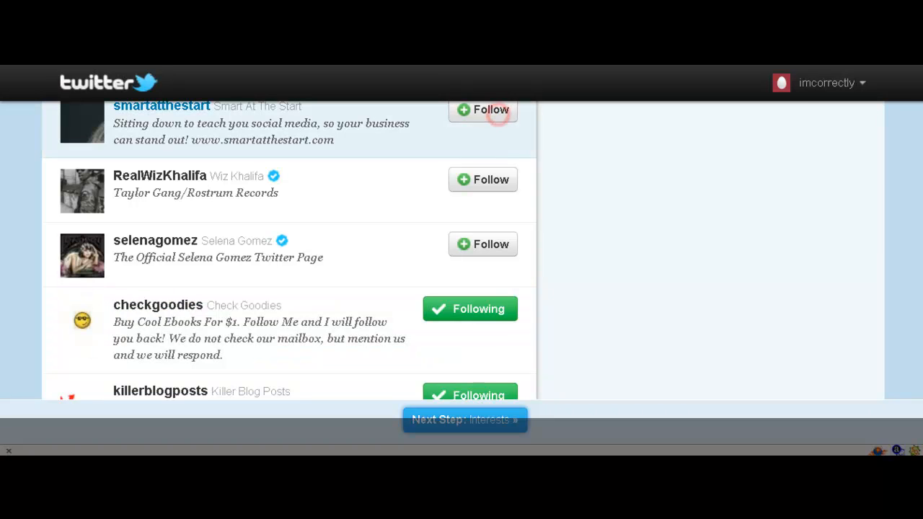
scroll(down, 3)
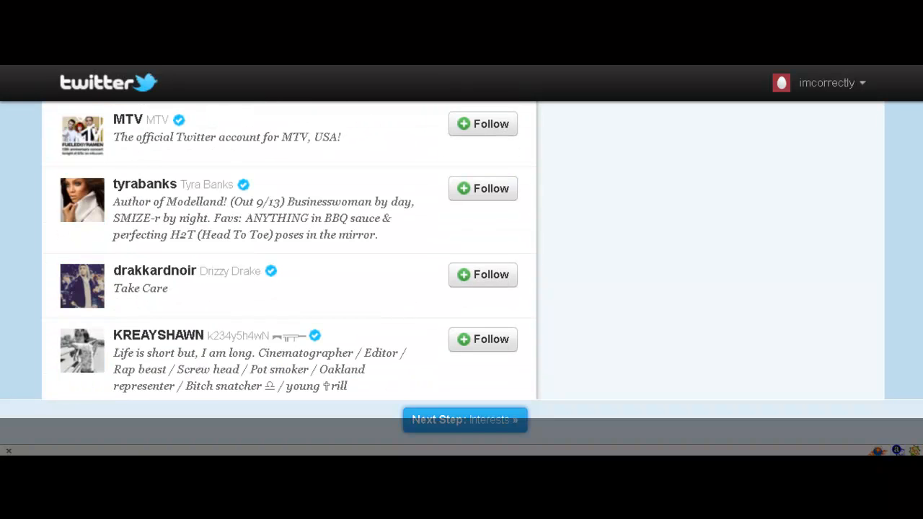
scroll(down, 3)
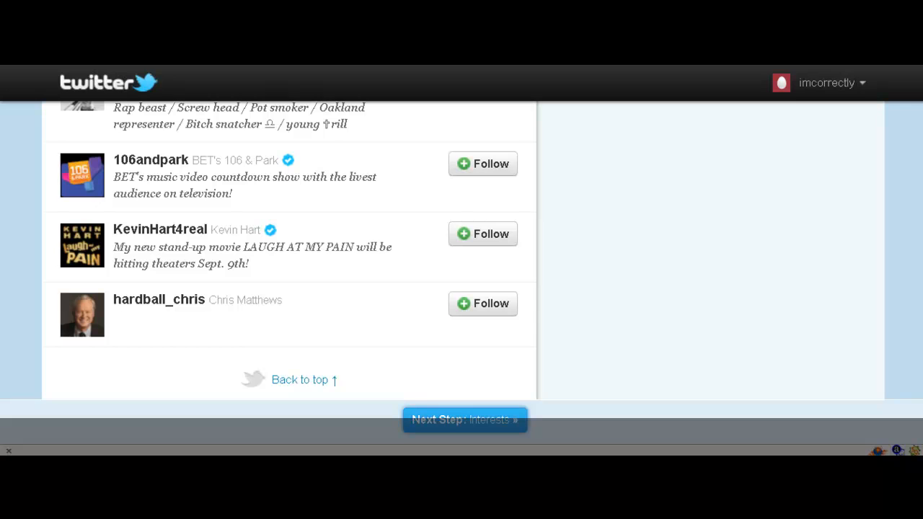
click(465, 420)
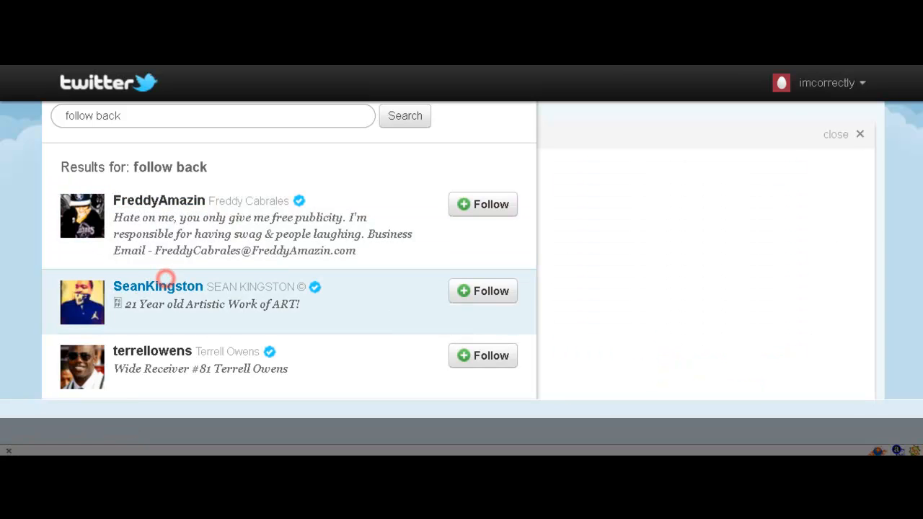
- Preview SeanKingston's profile from the 'follow back' results and scroll through the list
click(158, 287)
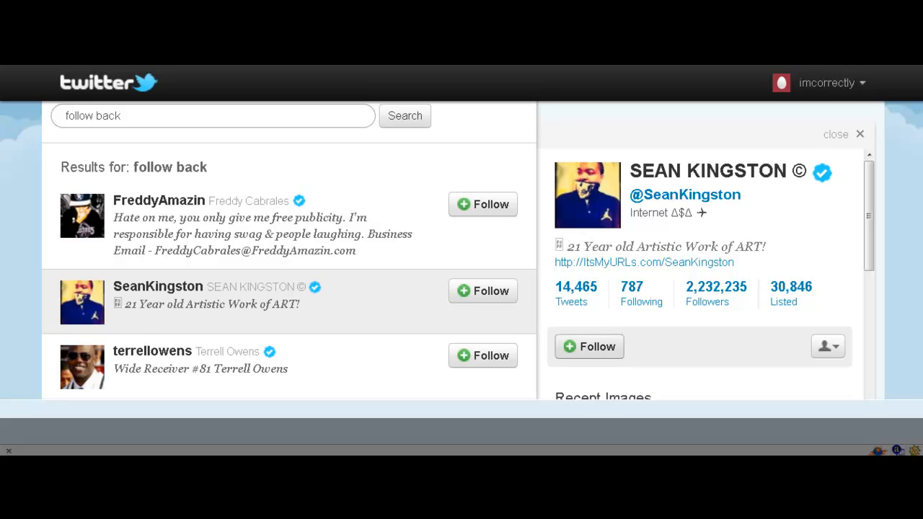
mouse_move(641, 301)
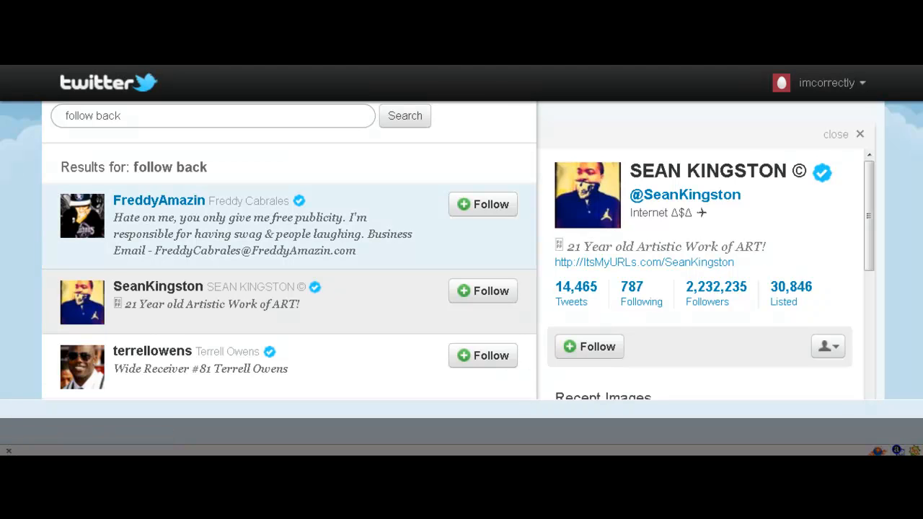
scroll(down, 3)
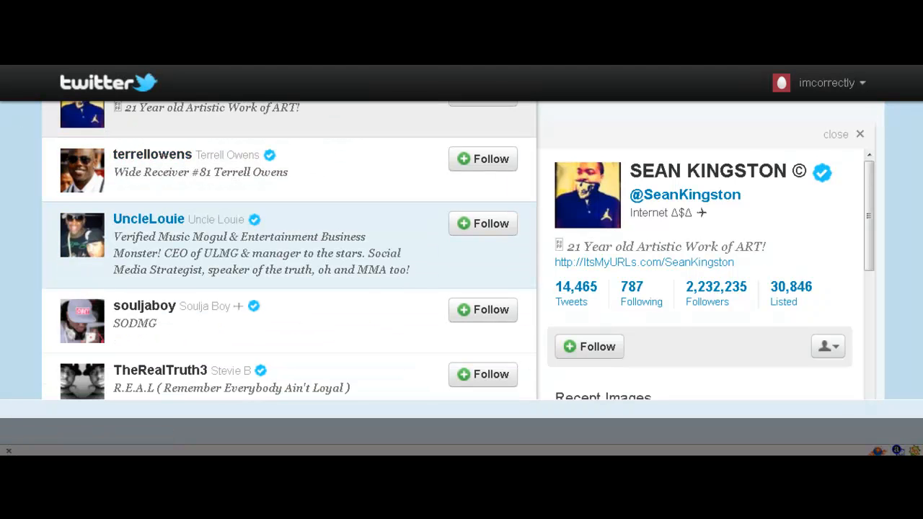
scroll(down, 3)
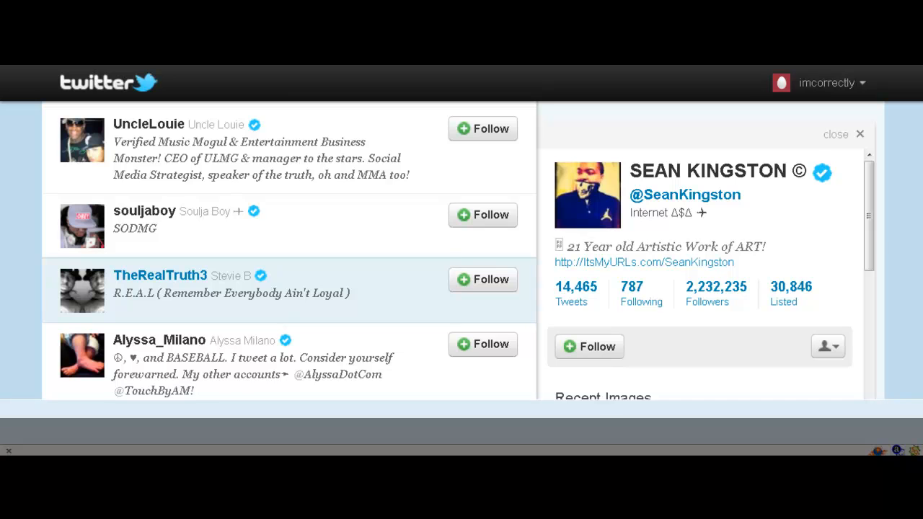
scroll(down, 3)
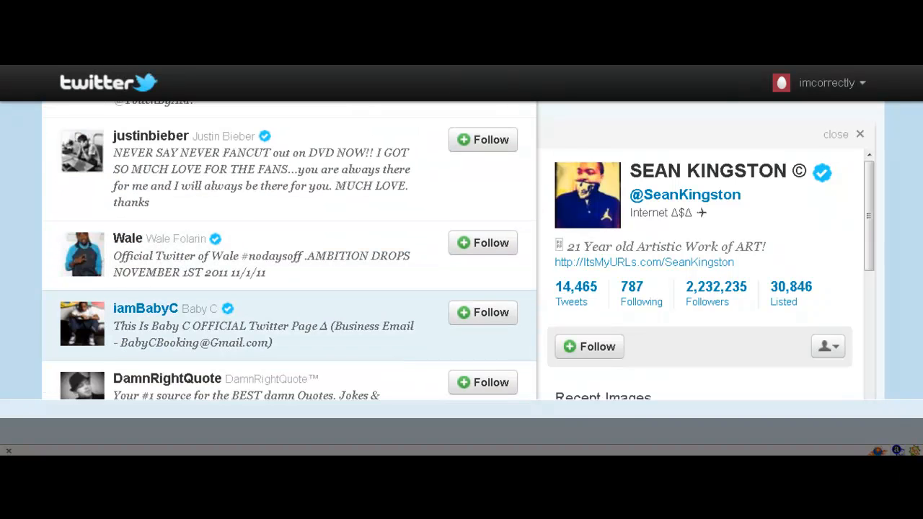
scroll(down, 3)
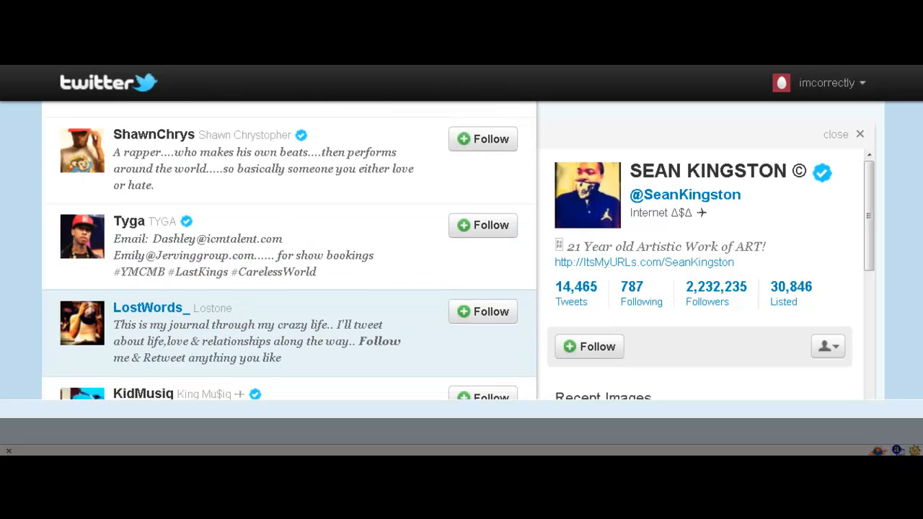
scroll(down, 3)
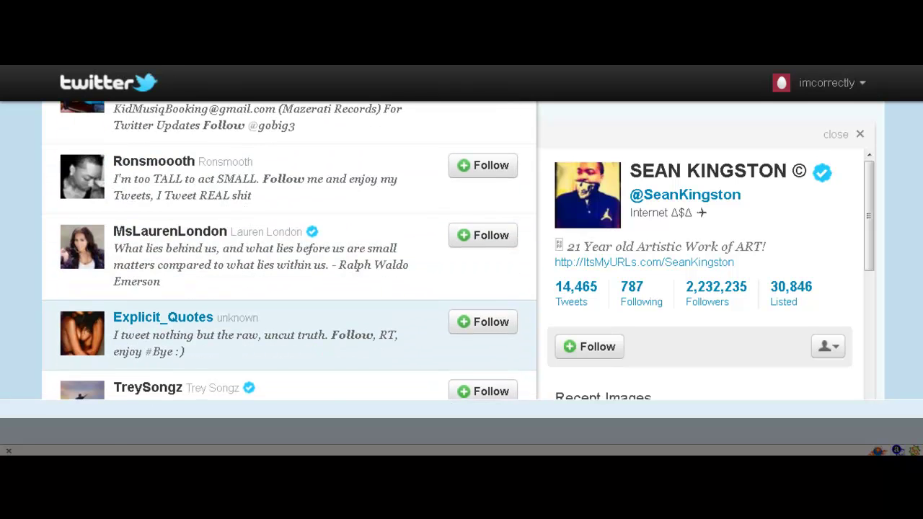
scroll(down, 3)
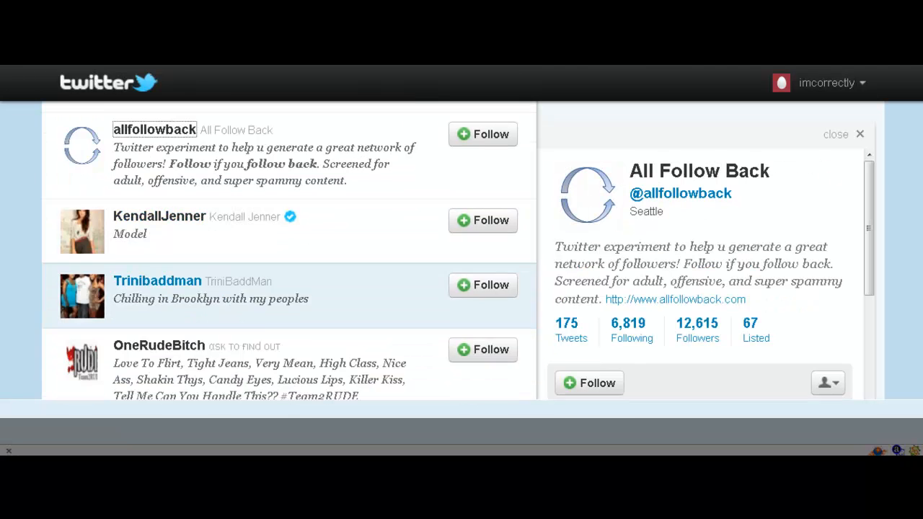
scroll(down, 3)
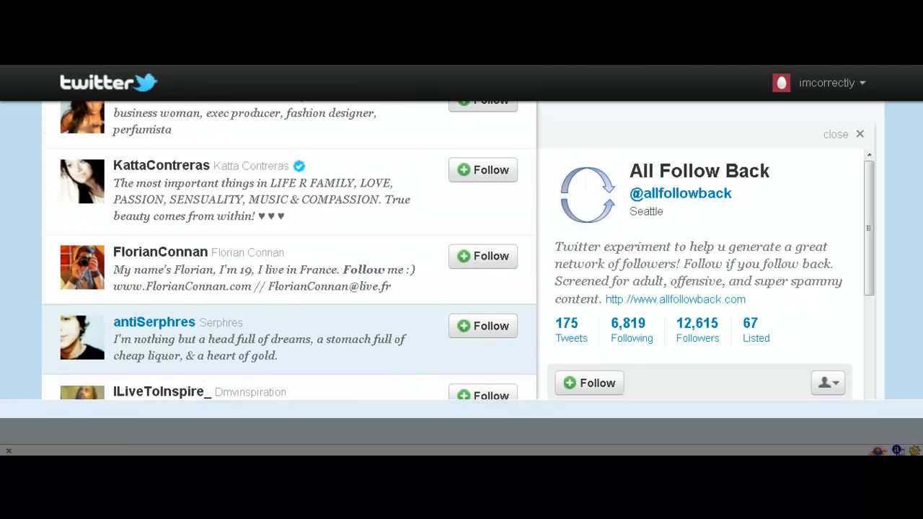
click(159, 252)
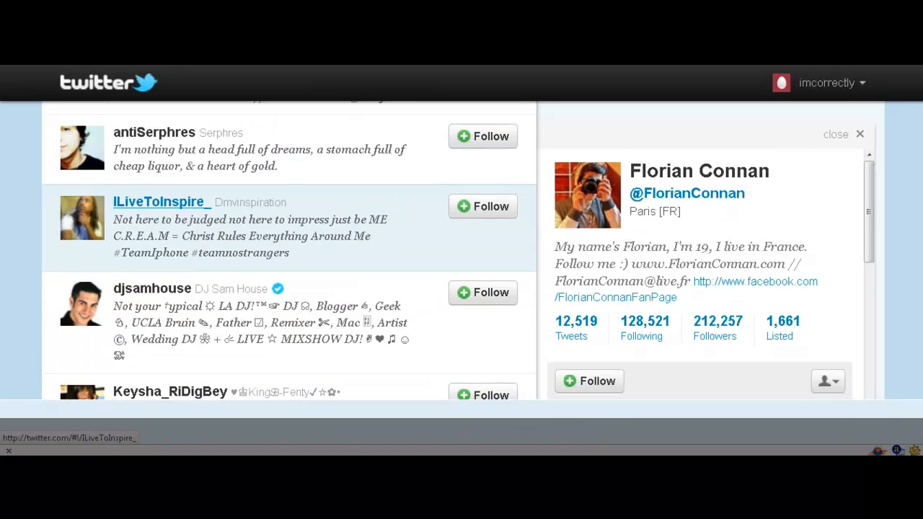
scroll(down, 3)
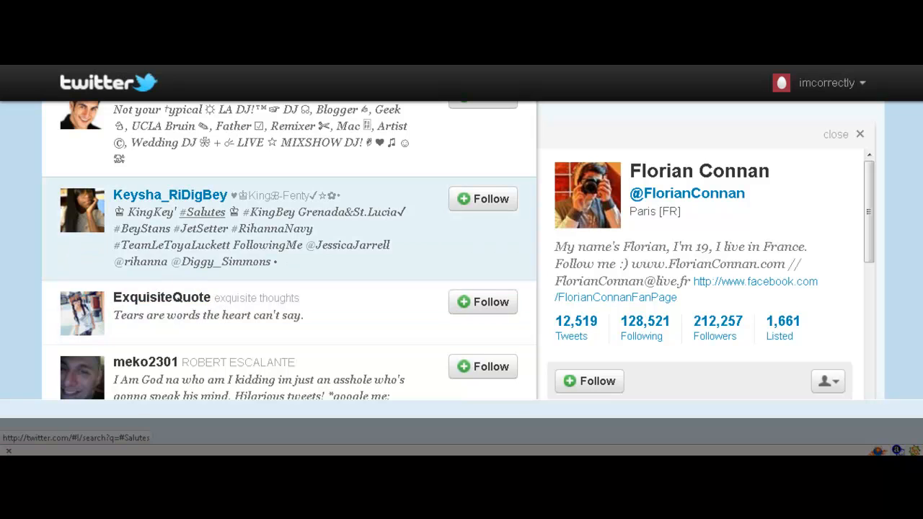
scroll(down, 3)
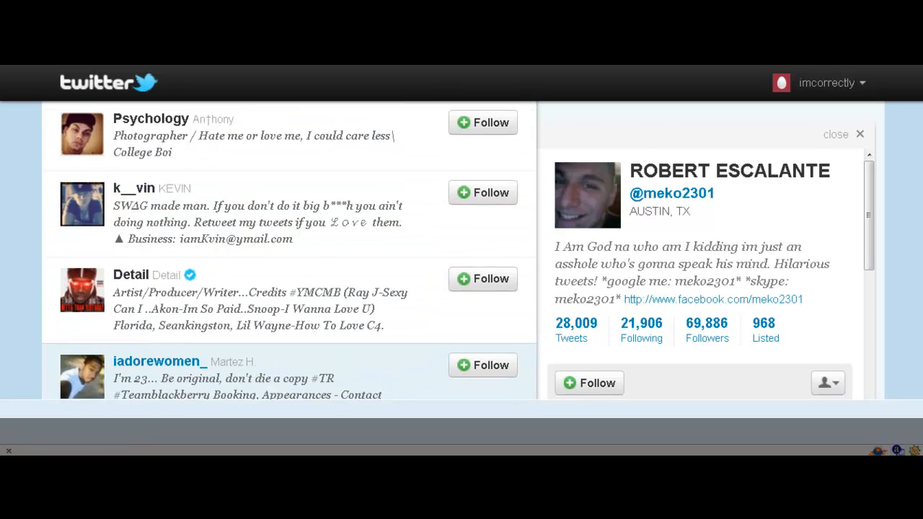
scroll(down, 3)
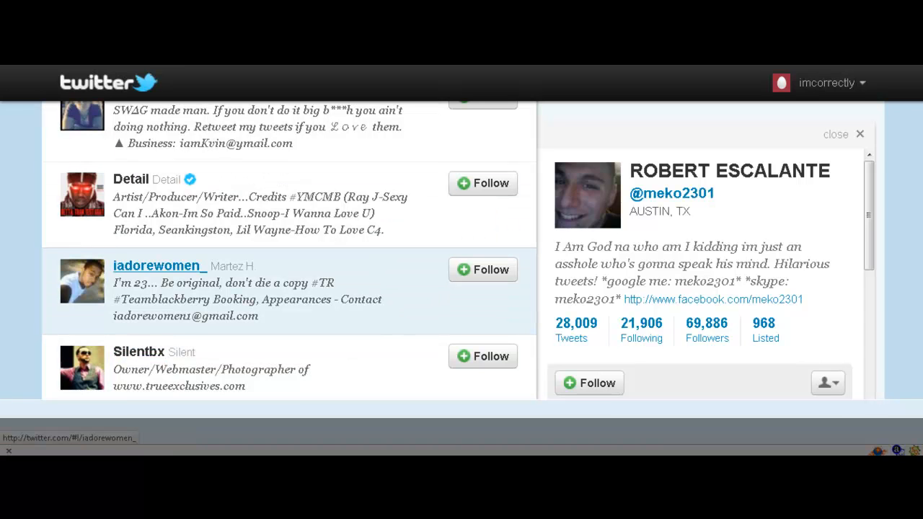
click(158, 265)
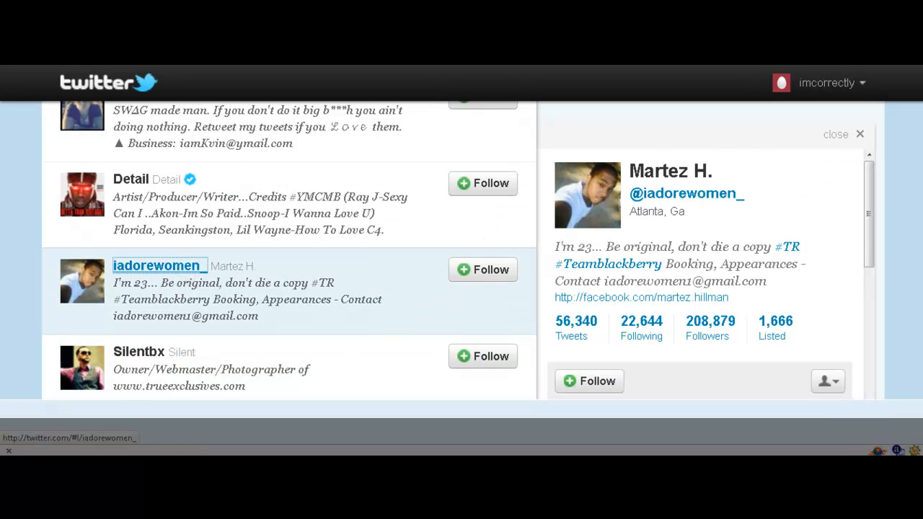
scroll(down, 3)
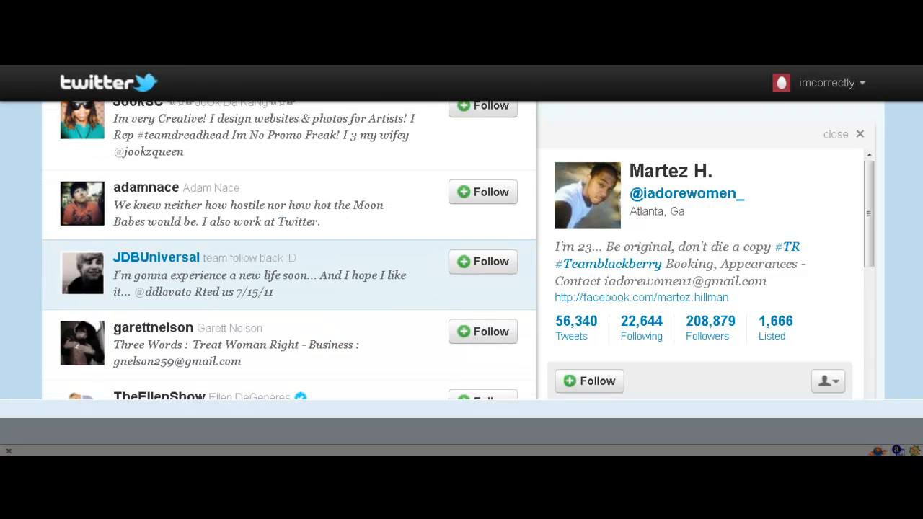
click(145, 187)
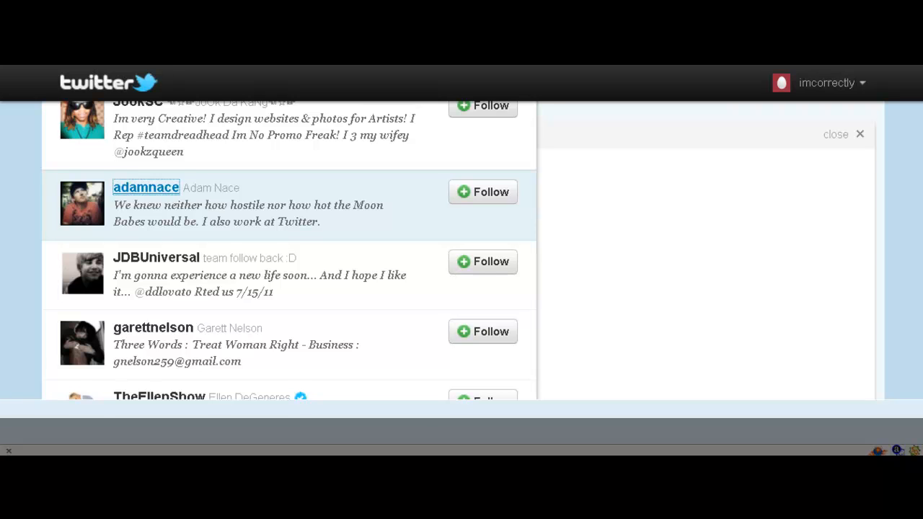
click(146, 188)
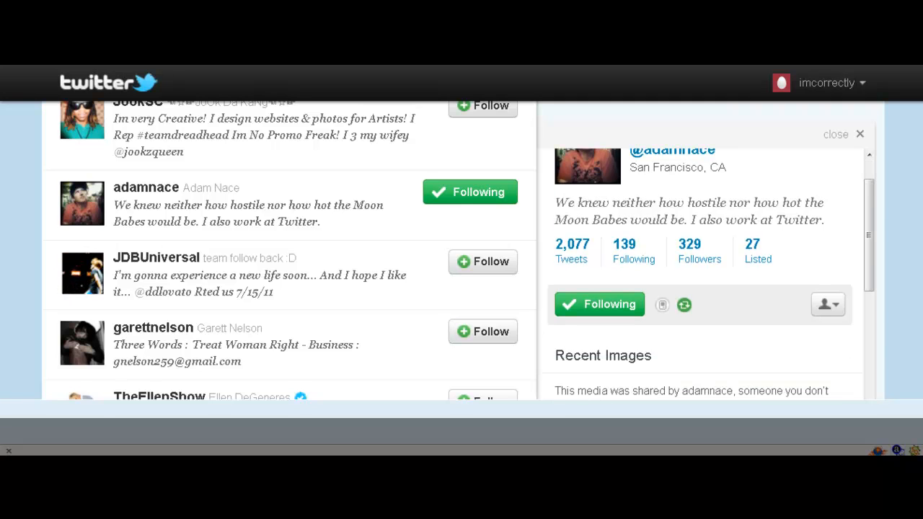
- Scroll the search results, then jump back to the top of the page
scroll(down, 3)
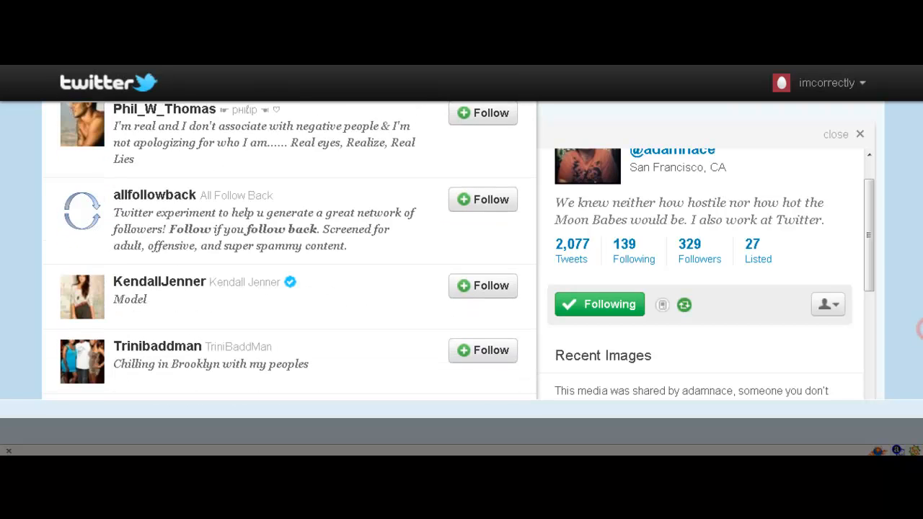
click(835, 134)
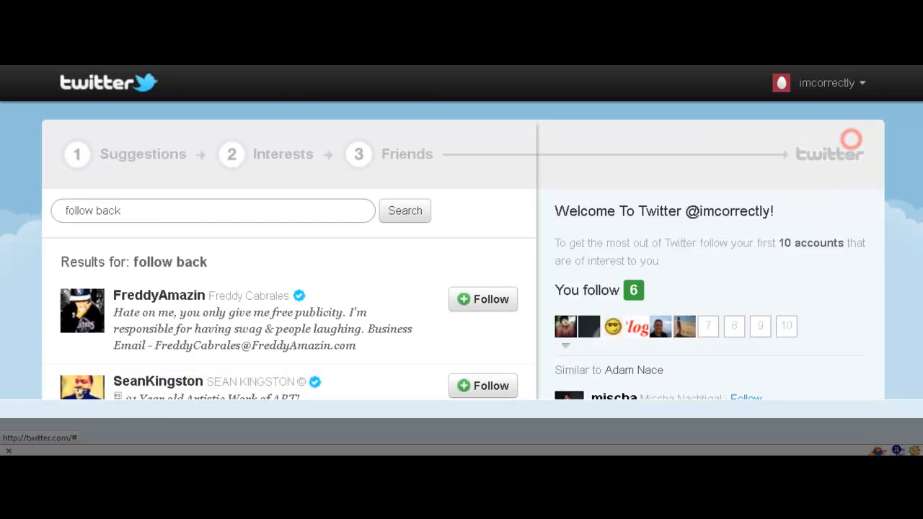
mouse_move(660, 327)
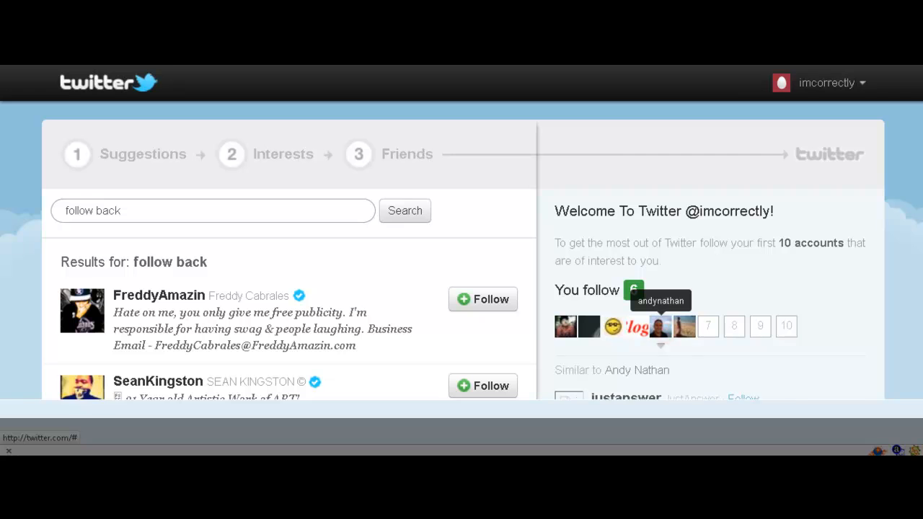
scroll(down, 3)
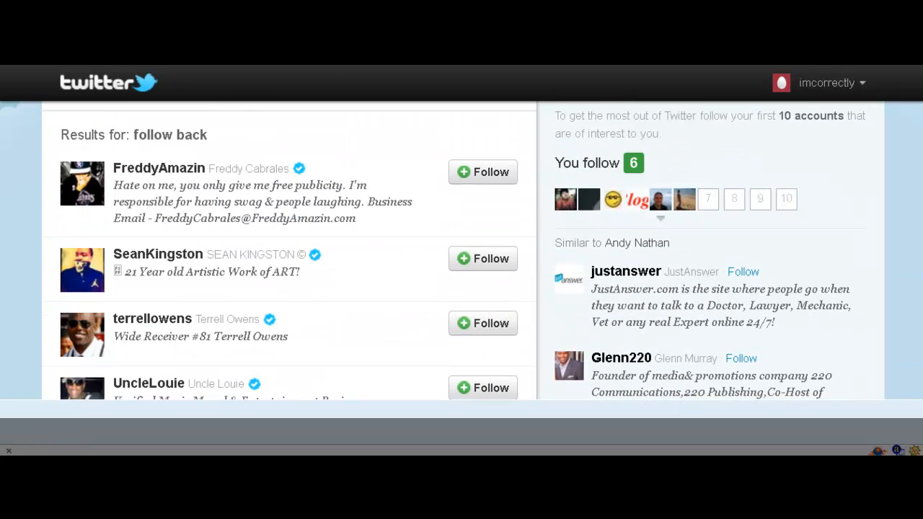
scroll(down, 3)
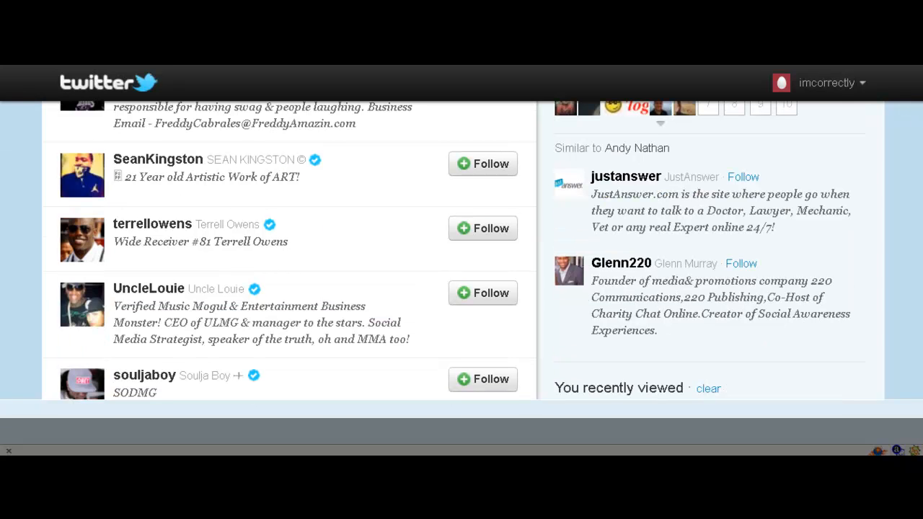
mouse_move(621, 264)
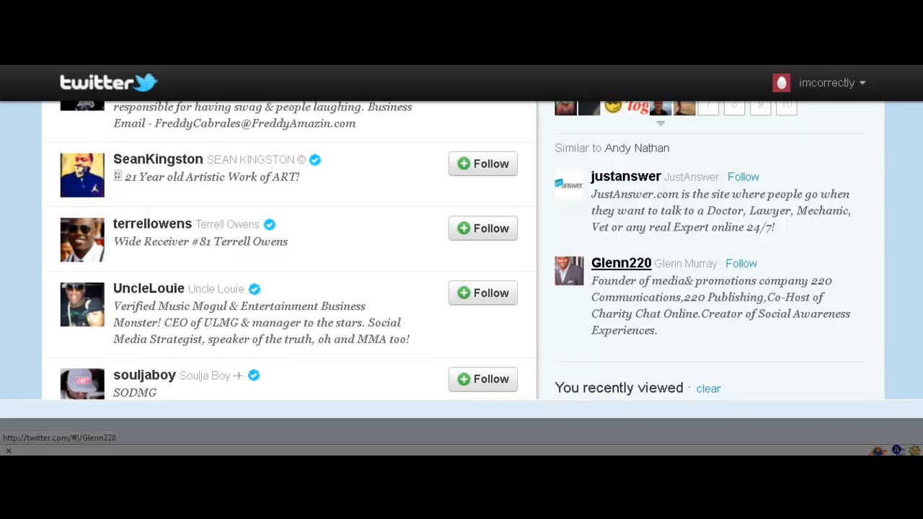
click(621, 263)
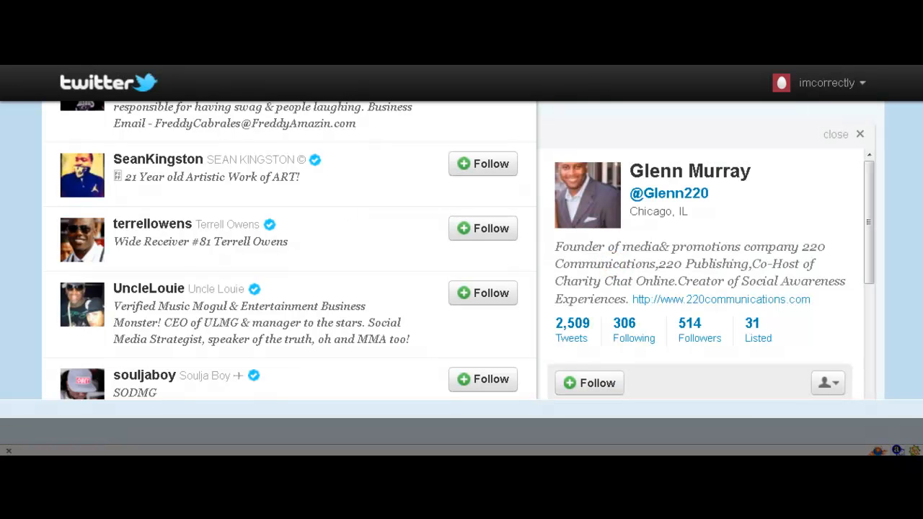
mouse_move(699, 338)
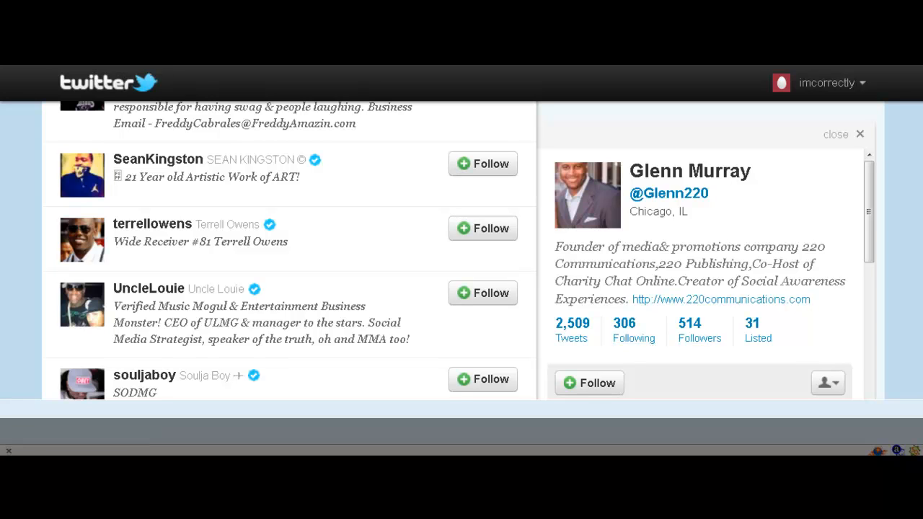
click(588, 383)
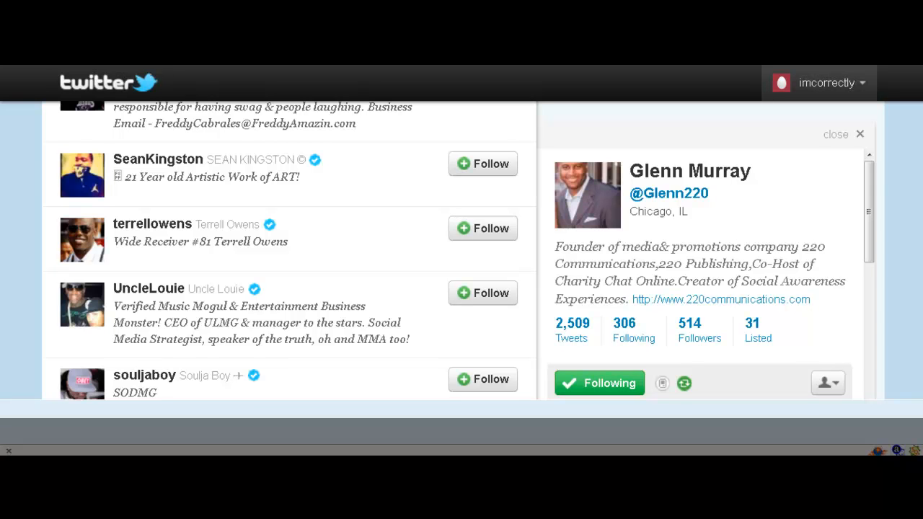
click(825, 82)
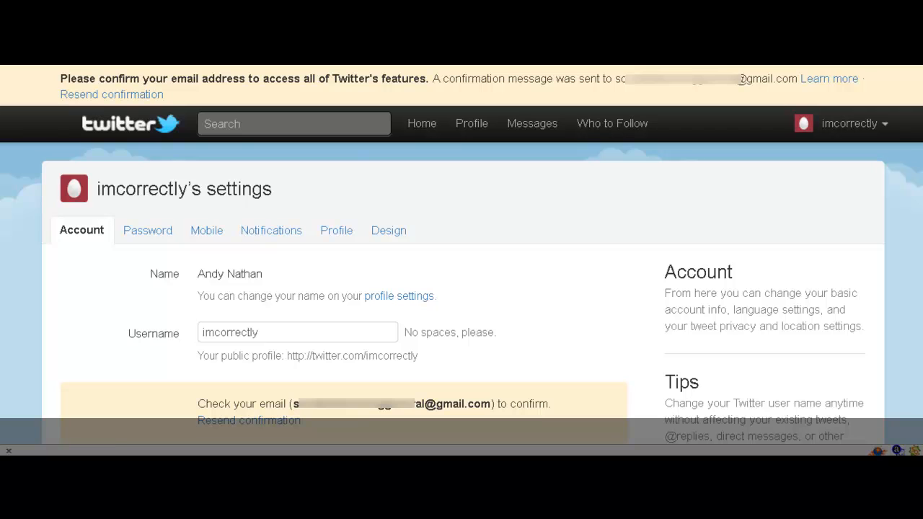
mouse_move(472, 123)
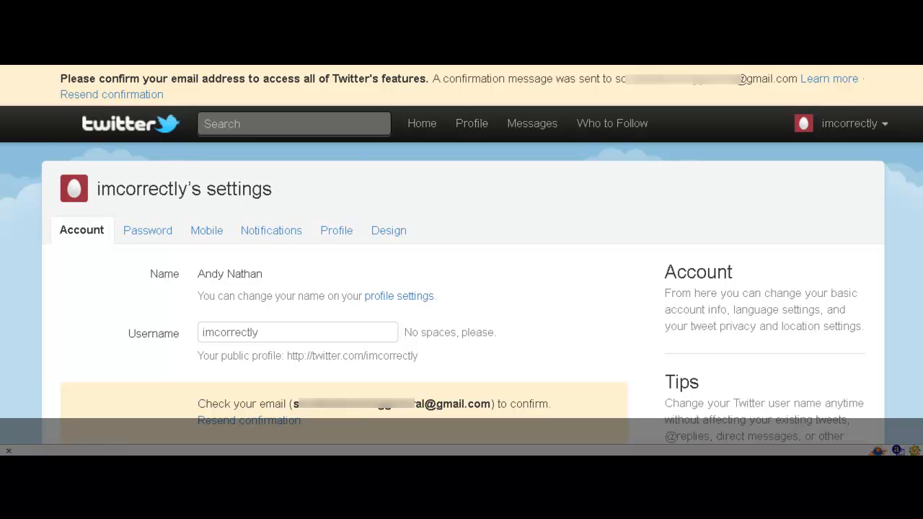
- Scroll through the Account settings tab, then switch to the Profile settings
scroll(down, 3)
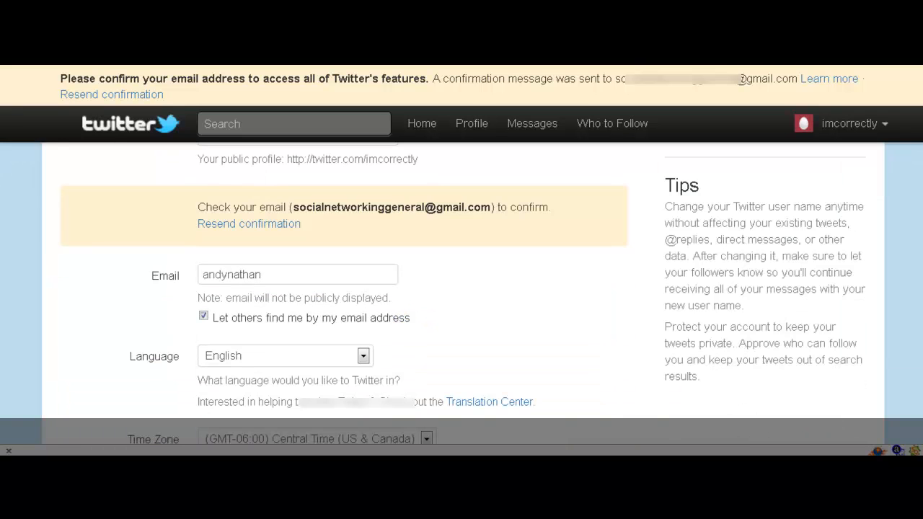
scroll(down, 3)
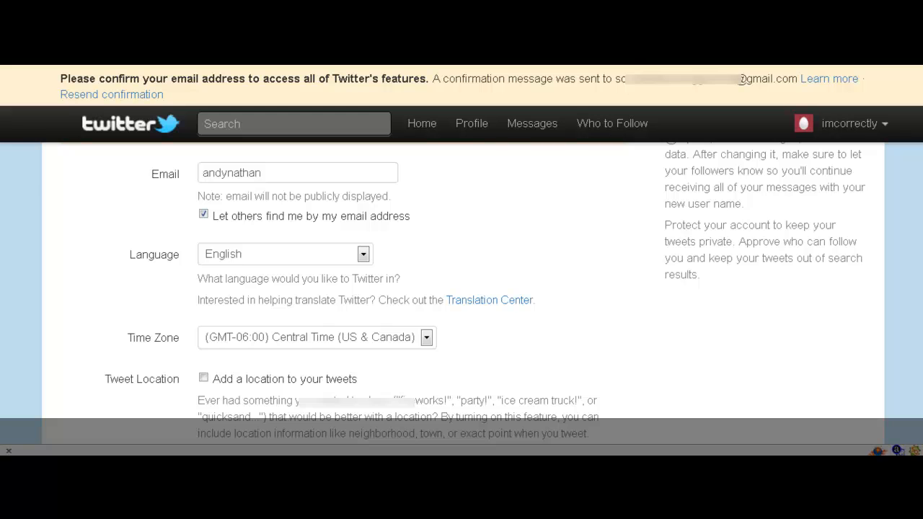
scroll(down, 3)
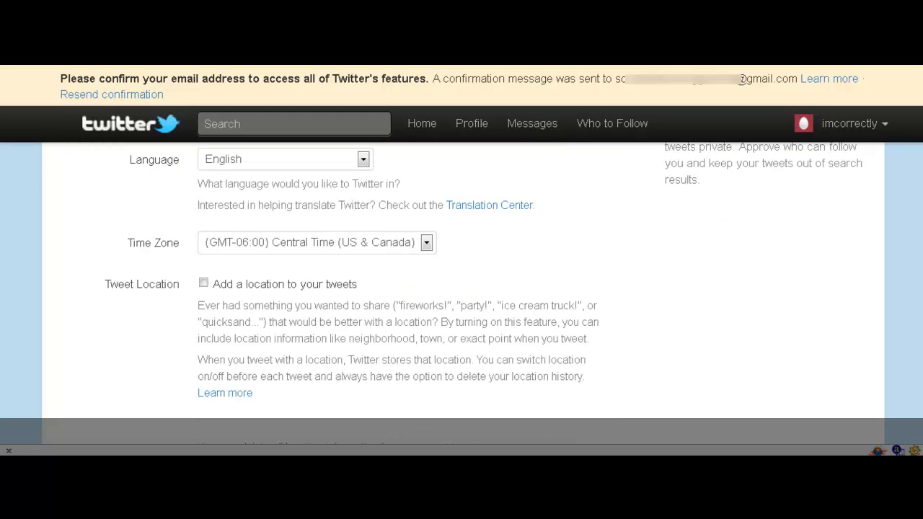
click(426, 242)
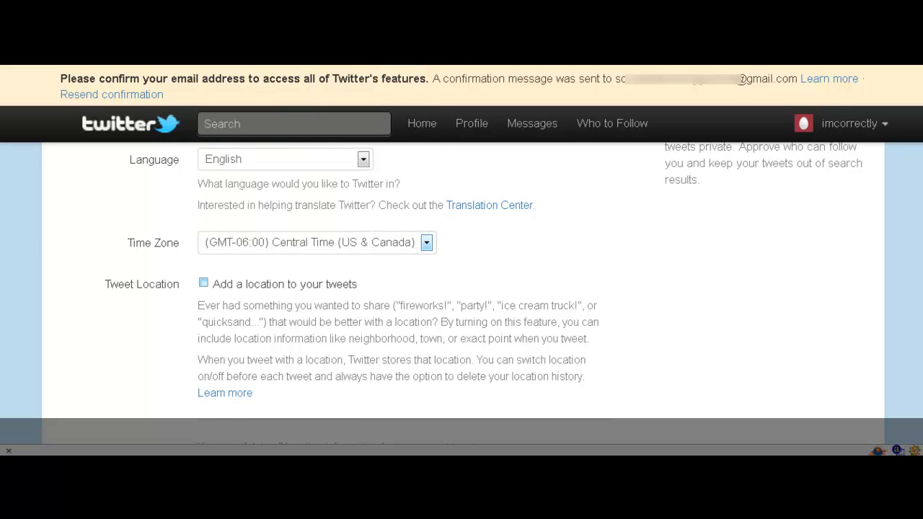
scroll(down, 3)
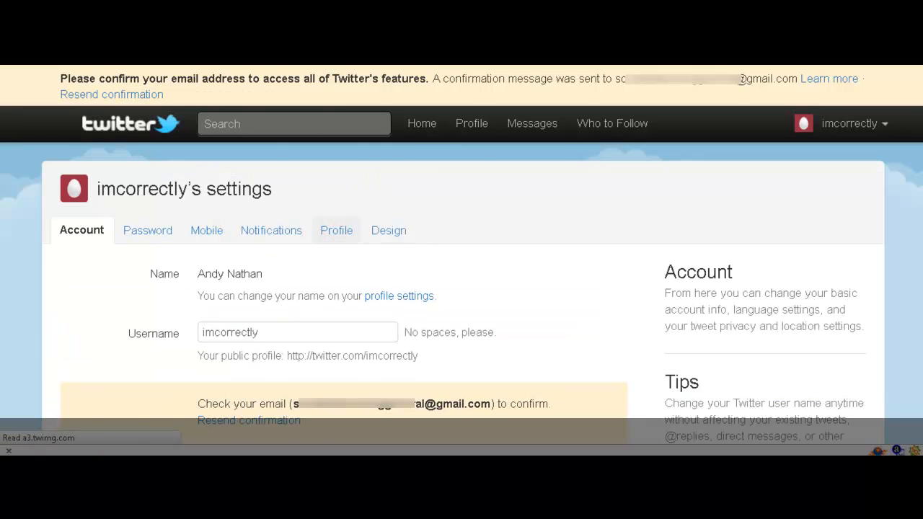
click(336, 230)
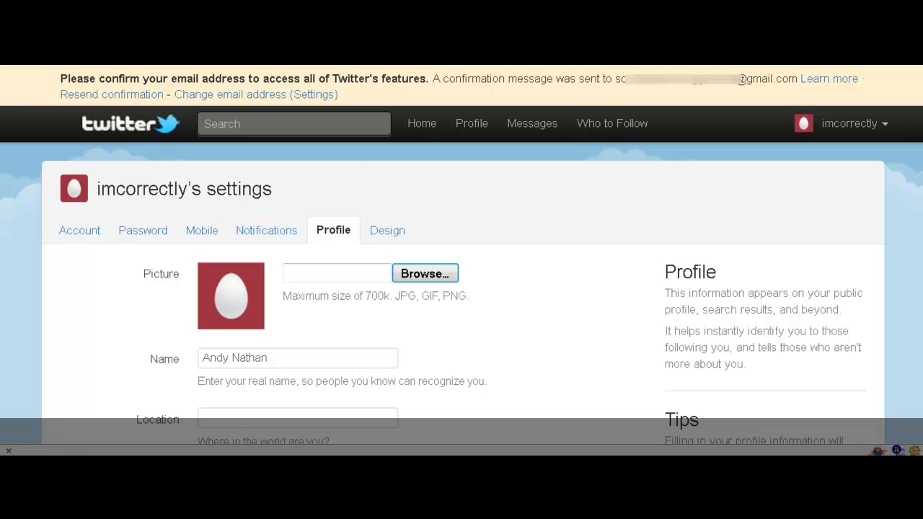
- Select a picture file from the computer for the profile picture upload
click(424, 273)
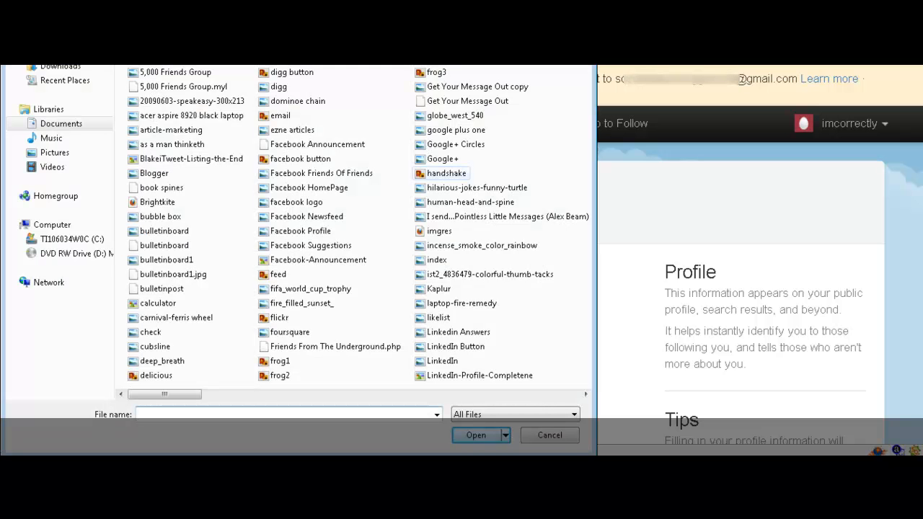
click(279, 317)
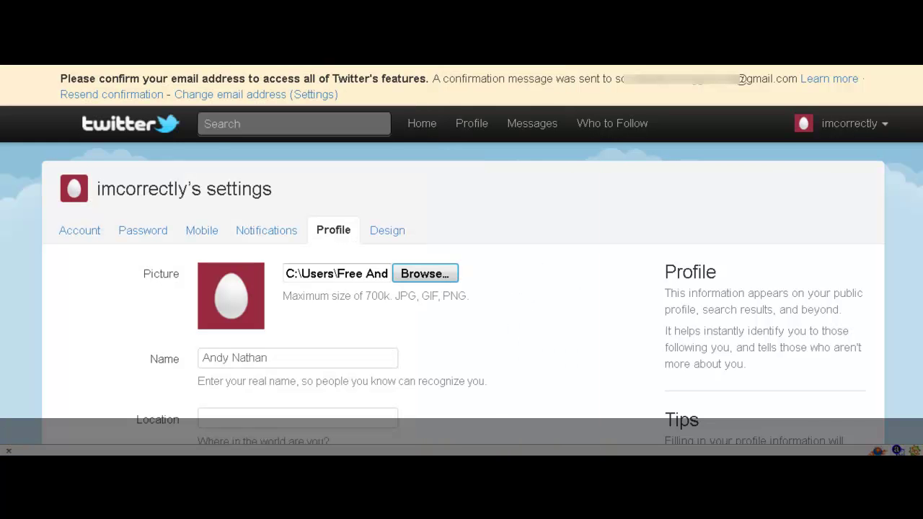
scroll(down, 3)
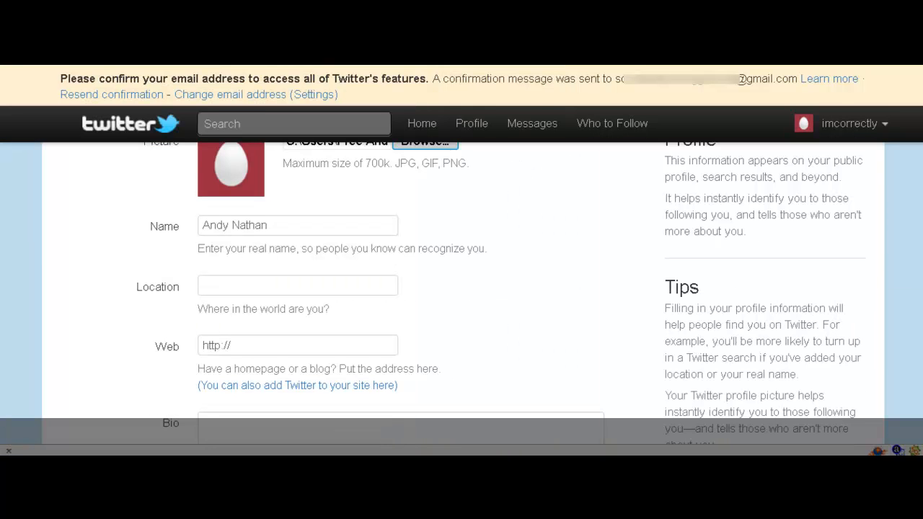
text(C)
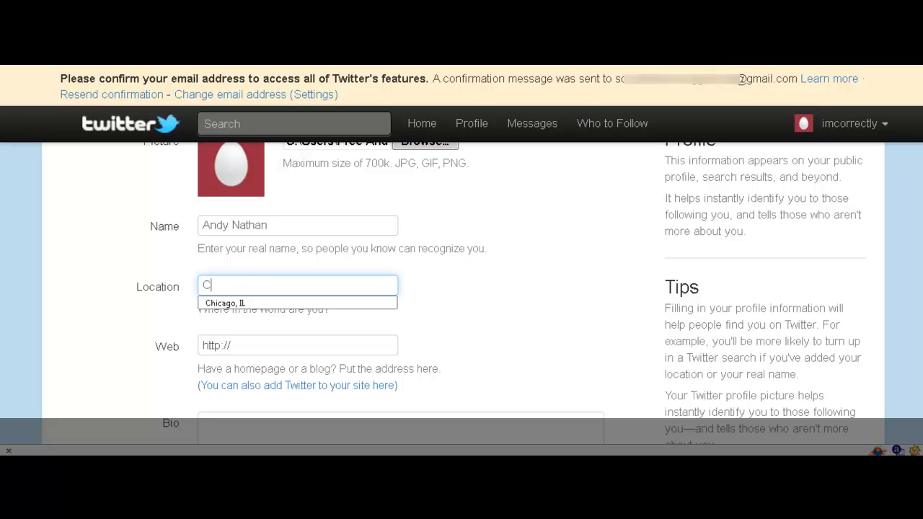
click(297, 346)
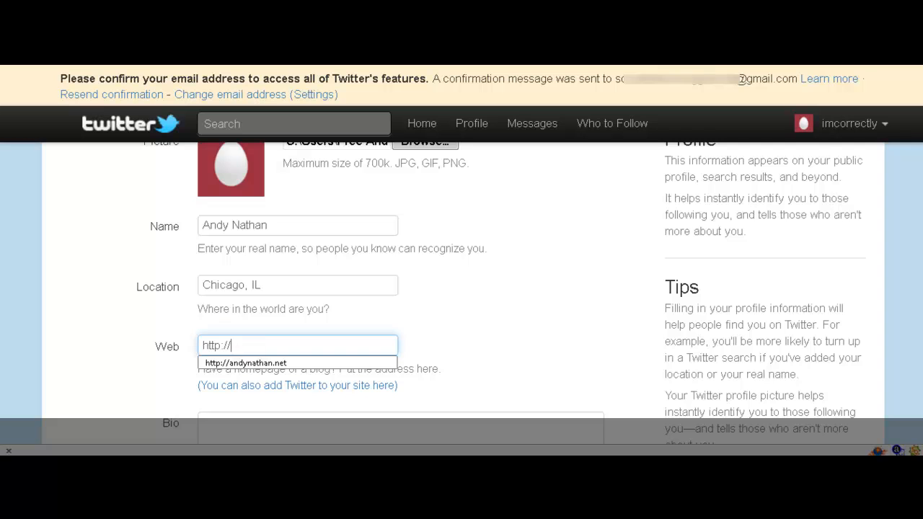
text(adde)
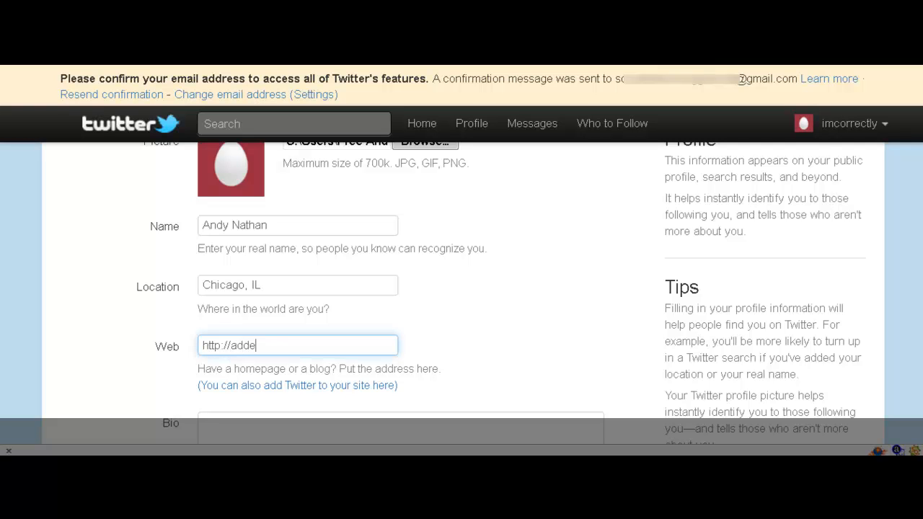
text(done.com)
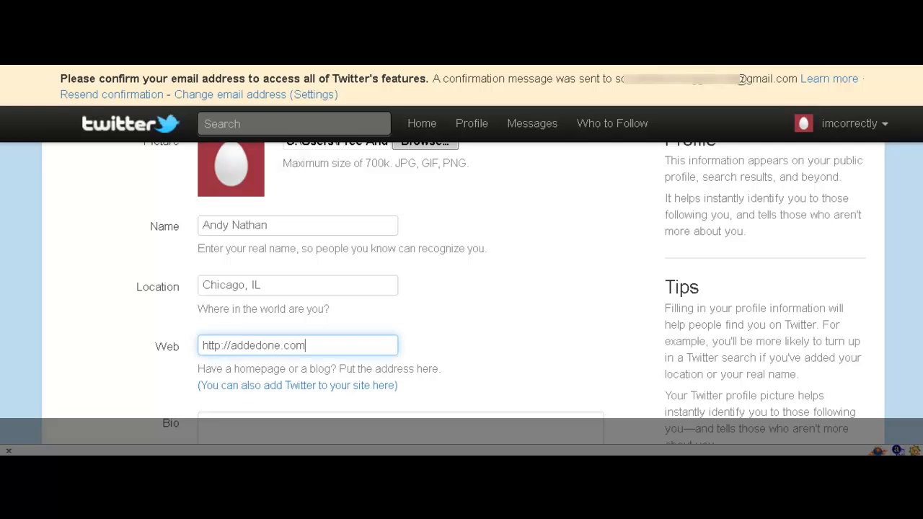
scroll(down, 3)
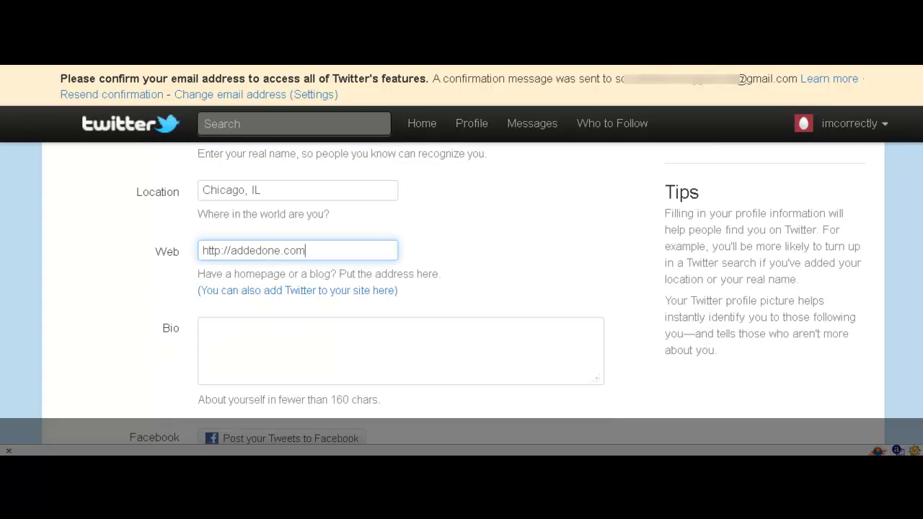
- Write the bio 'Looking to show you how to use internet marketing correctly!'
click(401, 351)
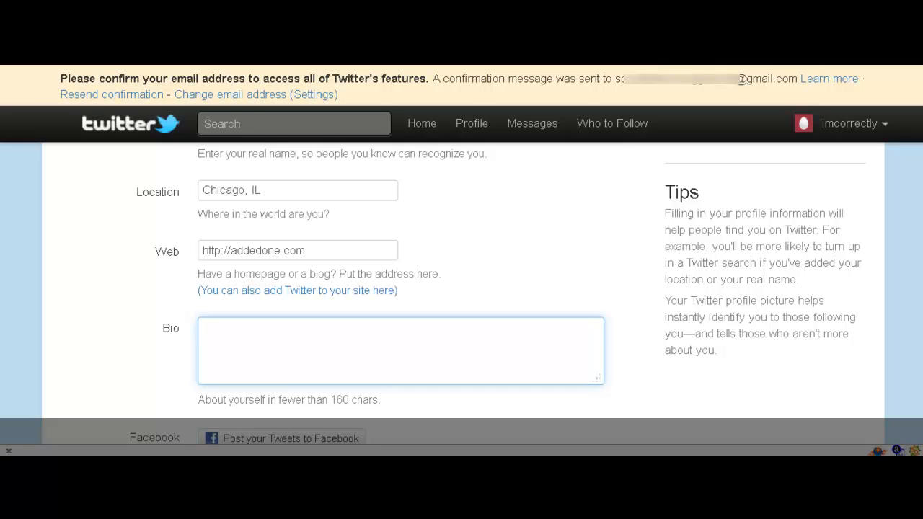
text(Looking to show you how to)
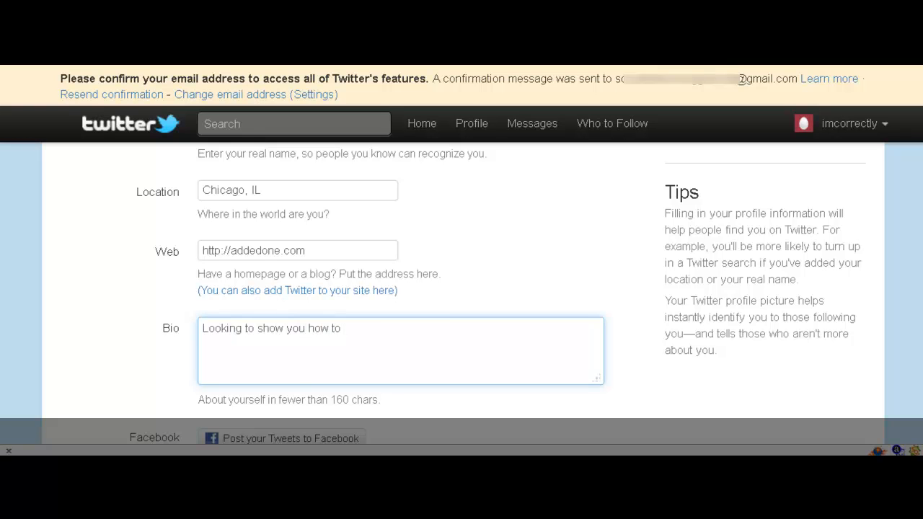
text(use internet mark)
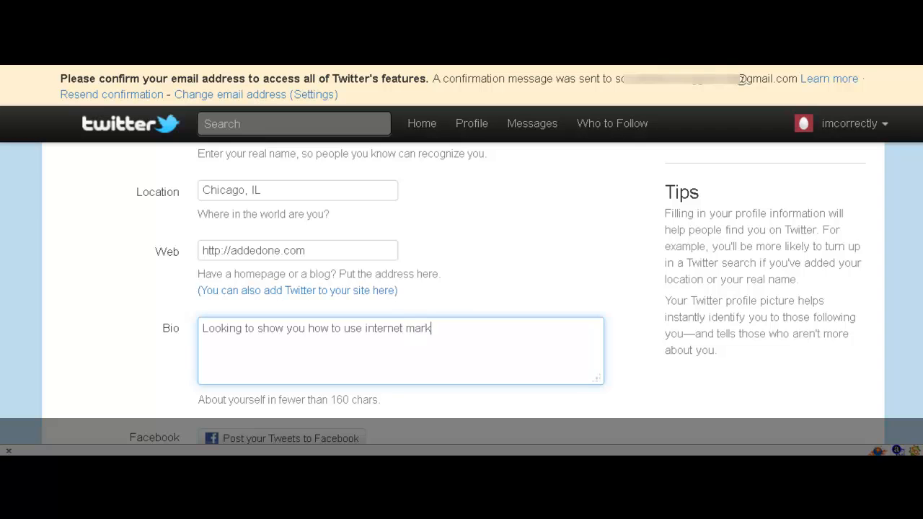
text(eting co)
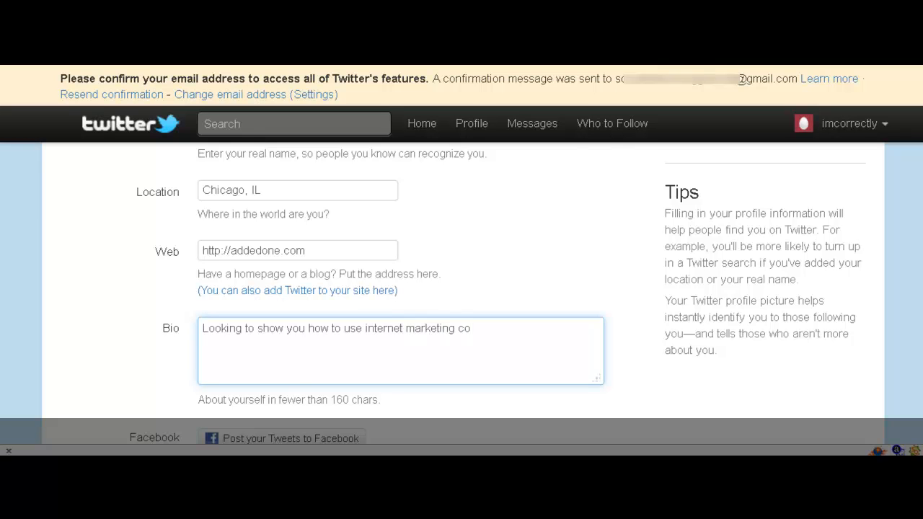
text(rre)
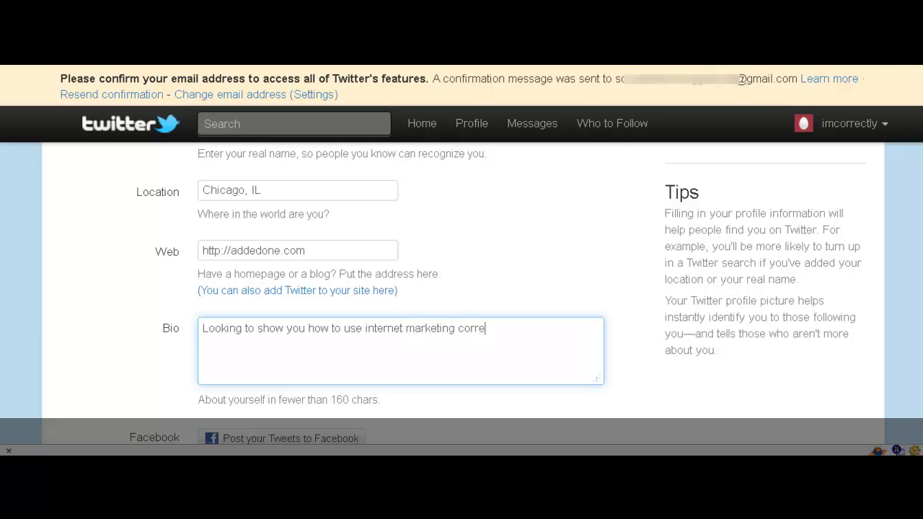
text(ctly!)
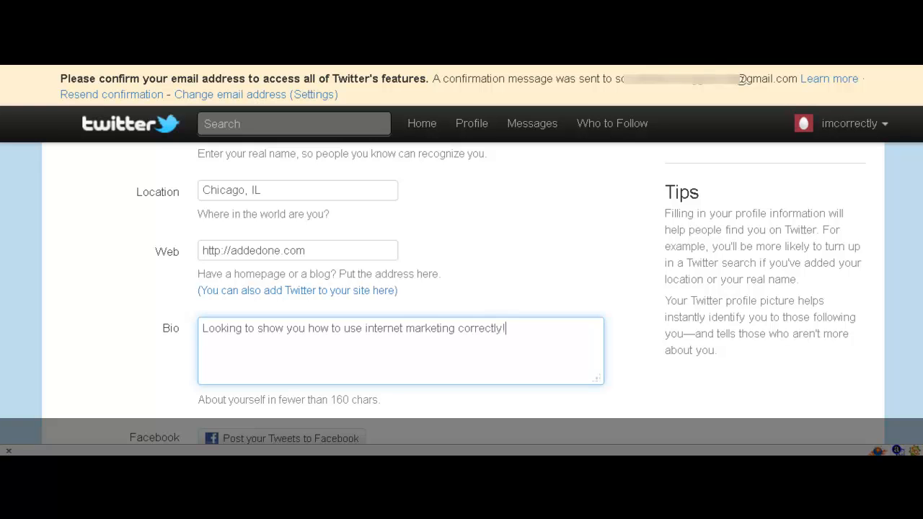
scroll(down, 3)
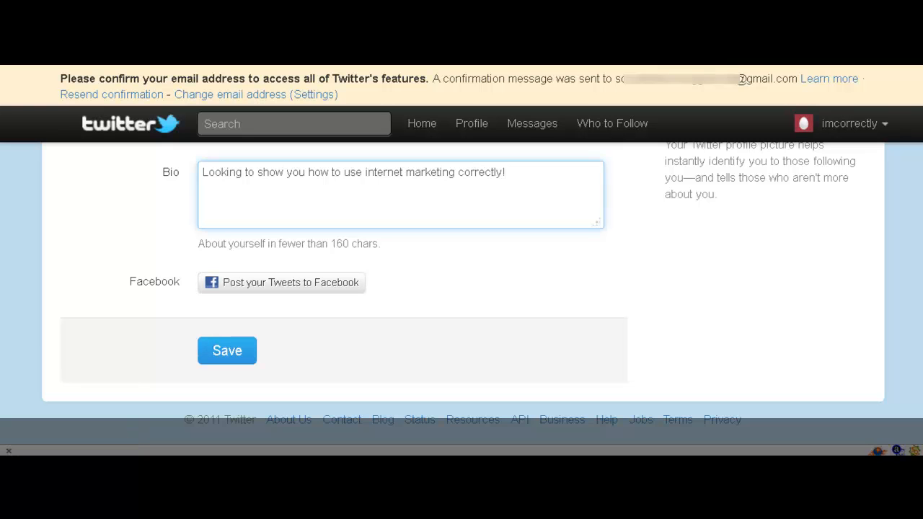
- Save the profile form with the picture, Chicago, IL location, addedone.com website and bio
click(227, 350)
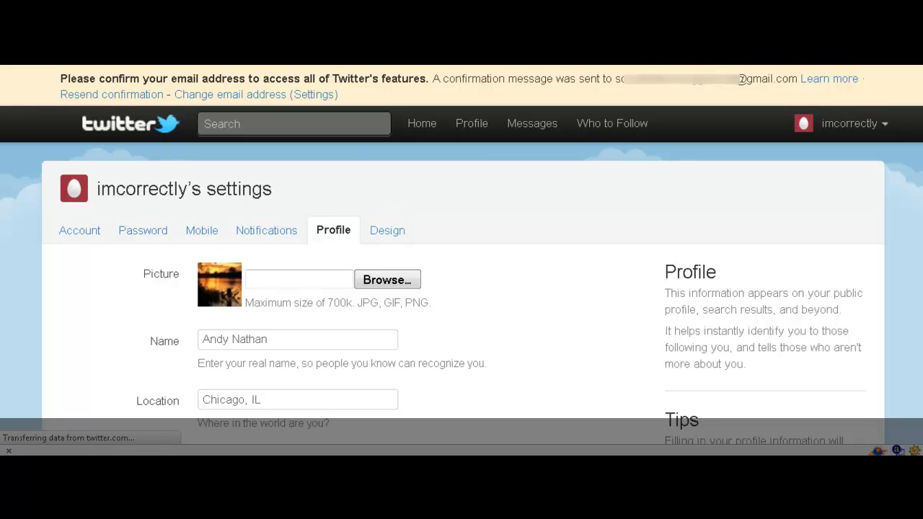
- Choose a background image file in the Design settings and save the profile customization
click(386, 230)
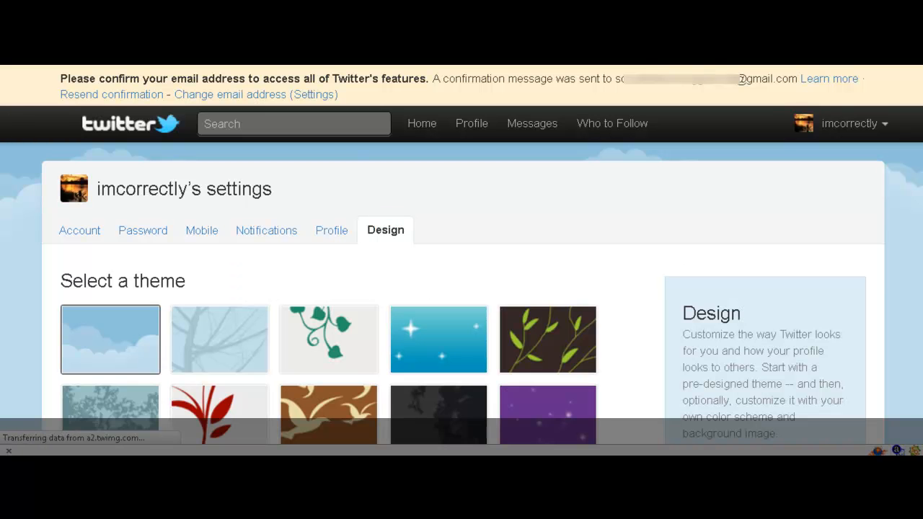
scroll(down, 3)
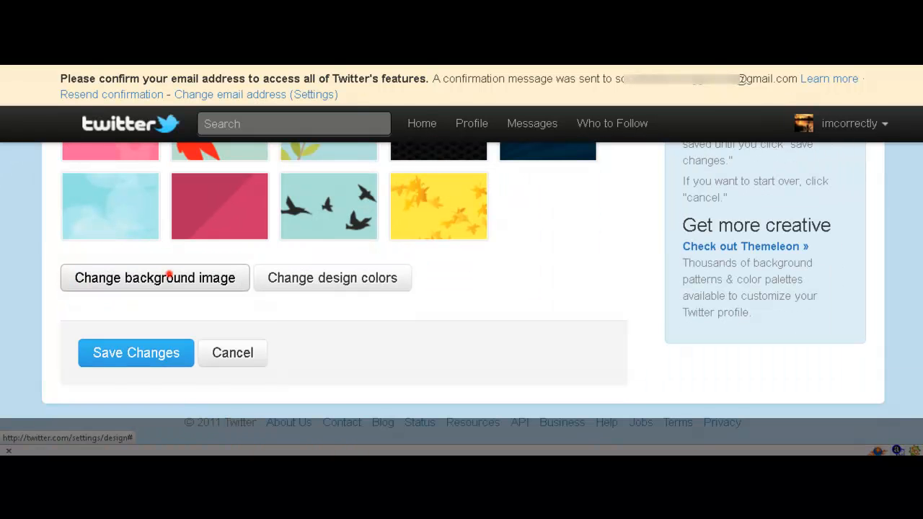
click(154, 277)
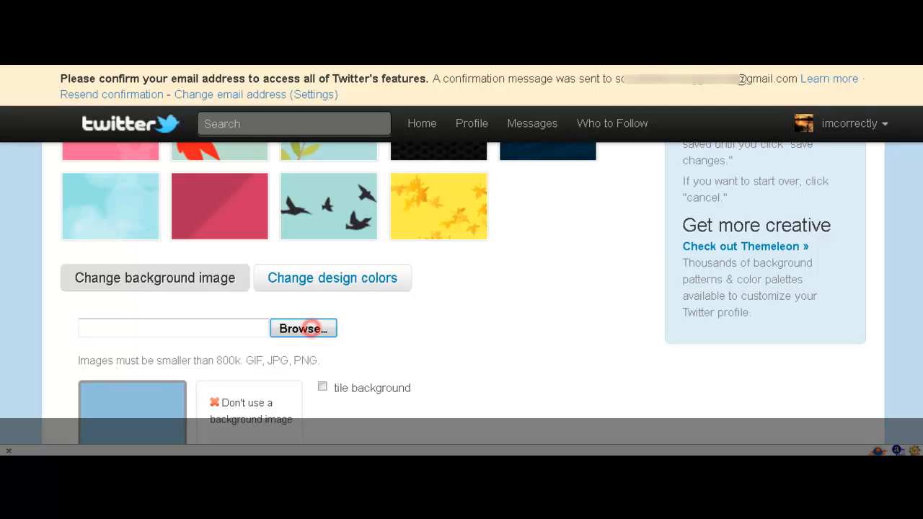
click(302, 328)
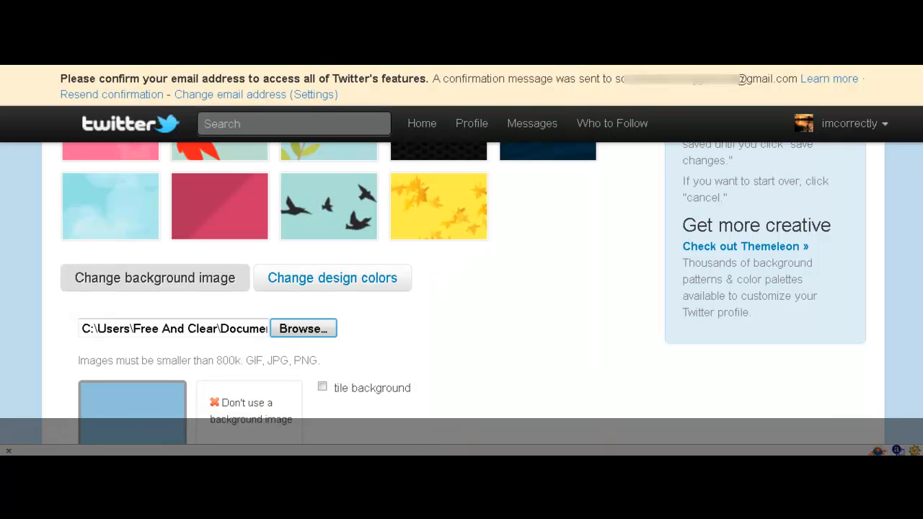
scroll(down, 3)
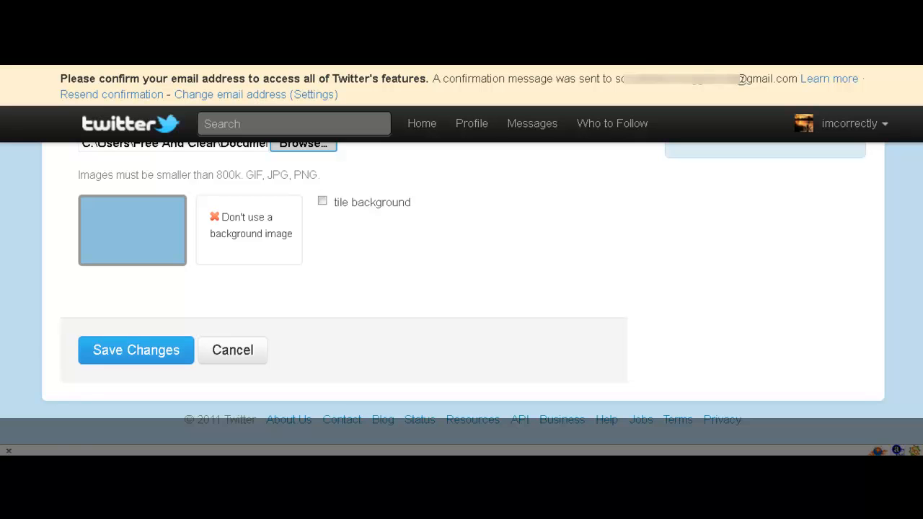
click(136, 351)
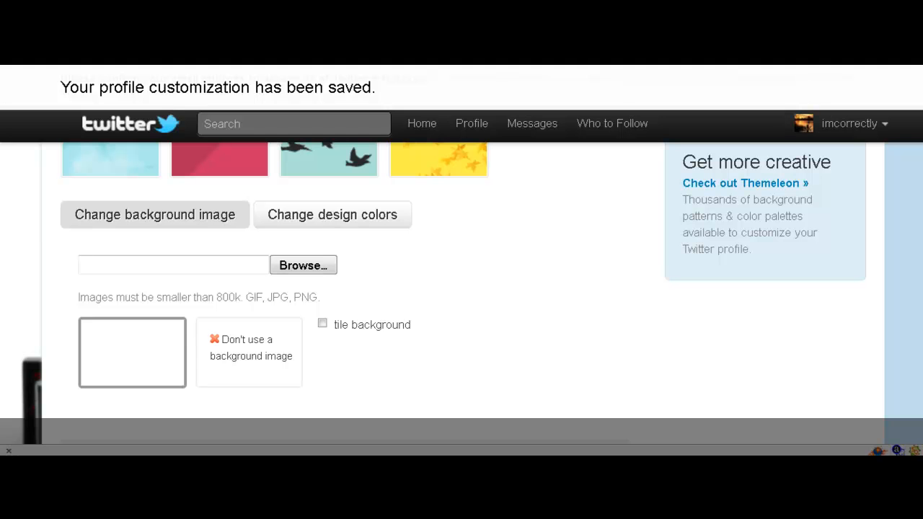
click(322, 324)
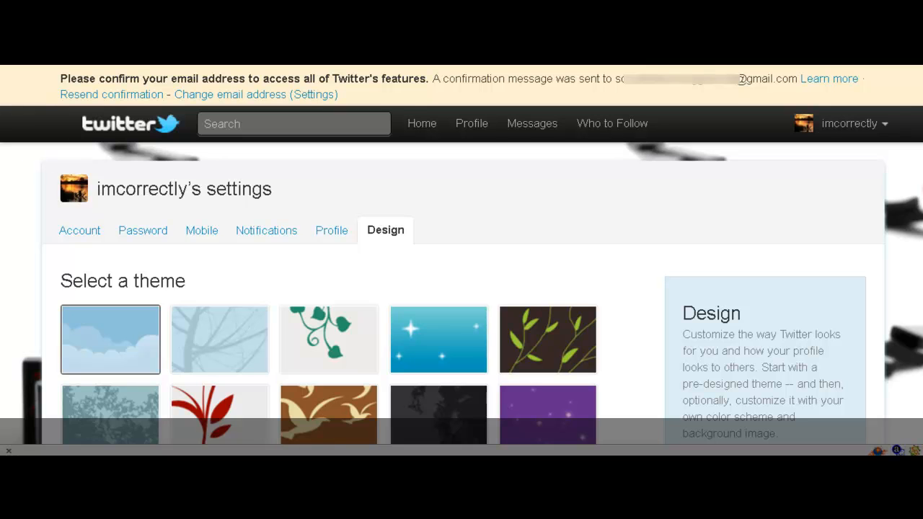
mouse_move(471, 123)
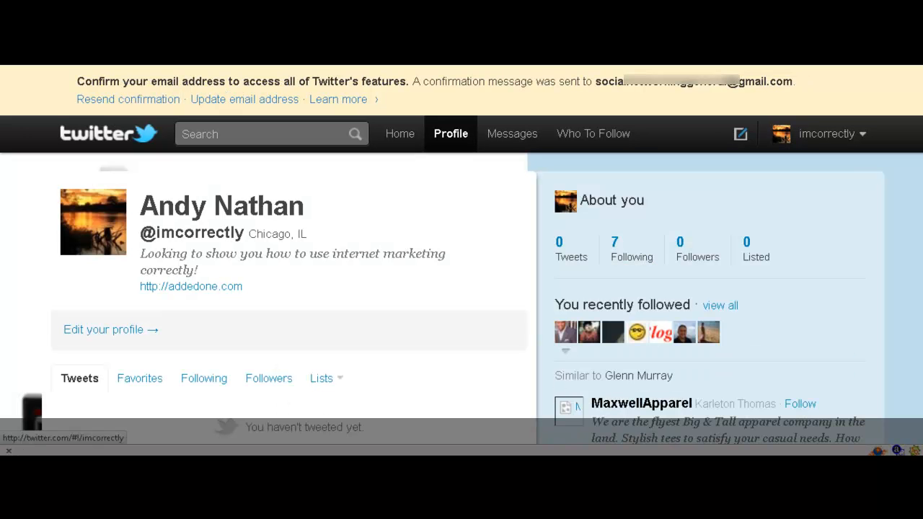
scroll(down, 3)
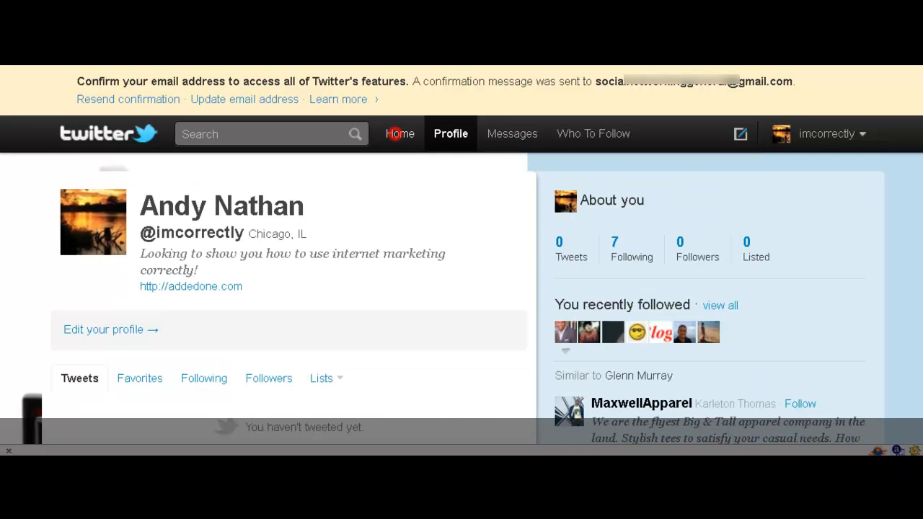
- From Home, tweet thanks for coming to imcorrectly, promising learning and teaching internet marketing together
click(400, 134)
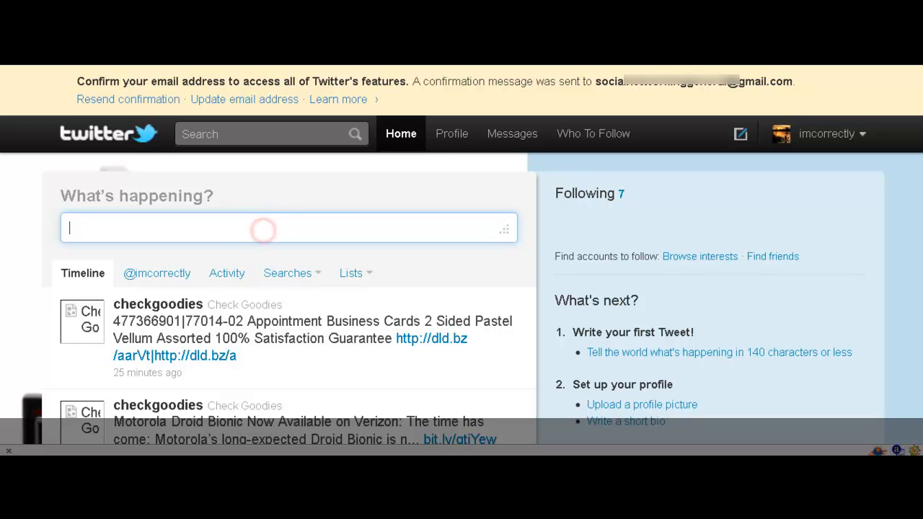
text(Thanks for comi)
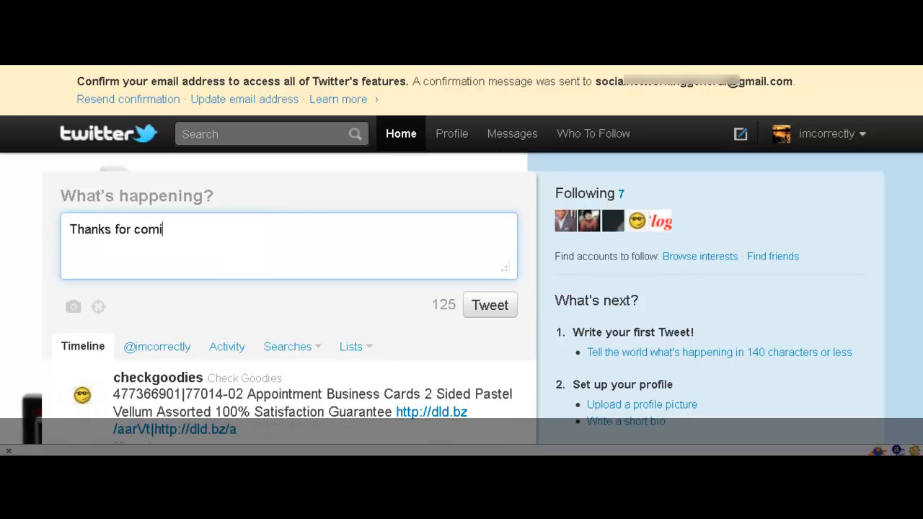
text(ng to imcorr)
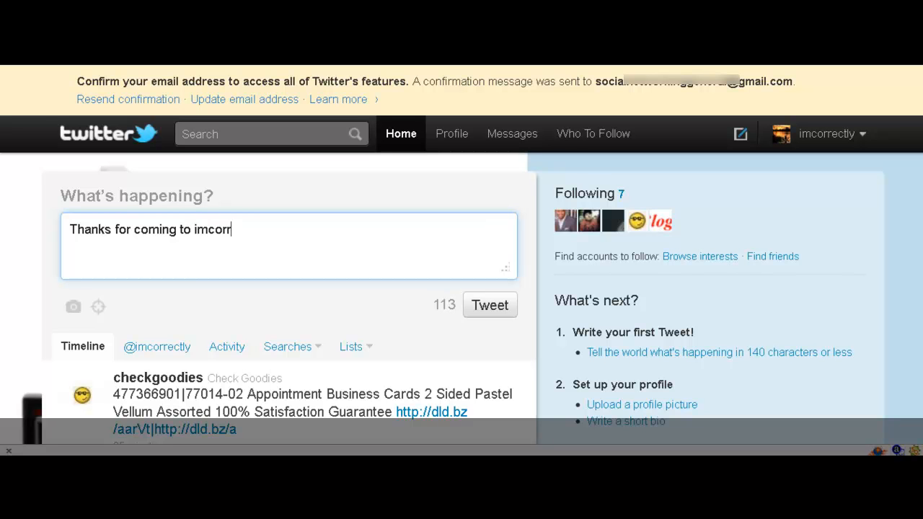
text(ectly! Looking forw)
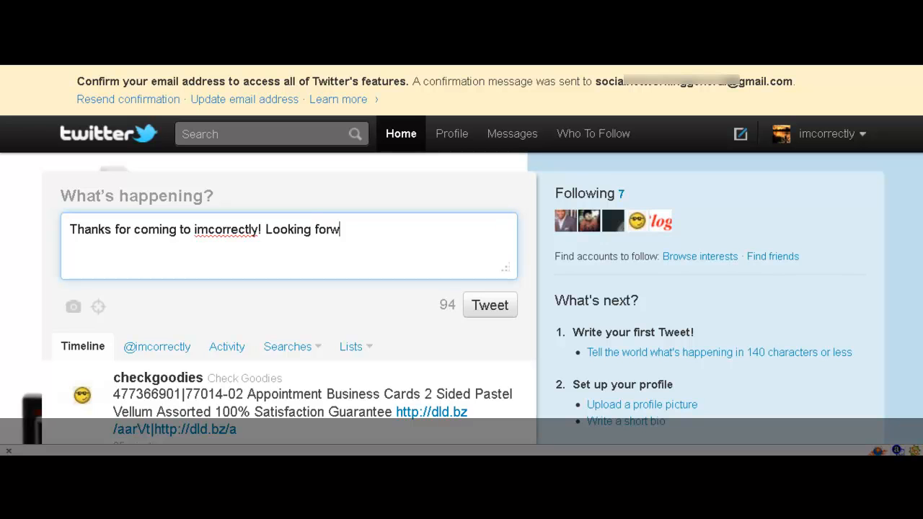
text(ard to)
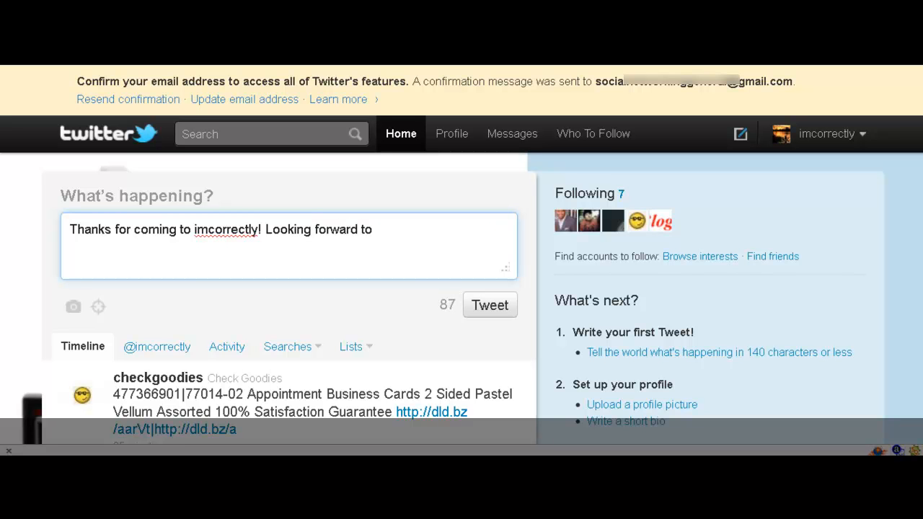
text(learn)
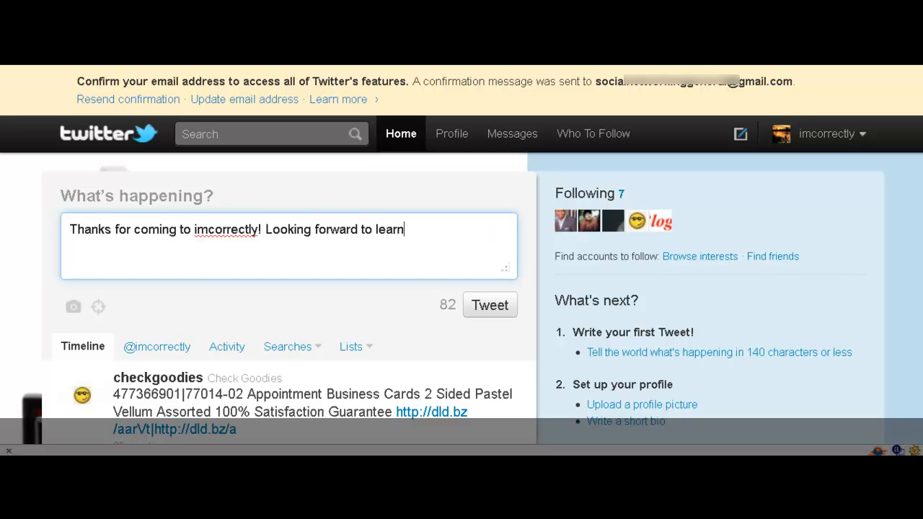
text(ing and teaching w)
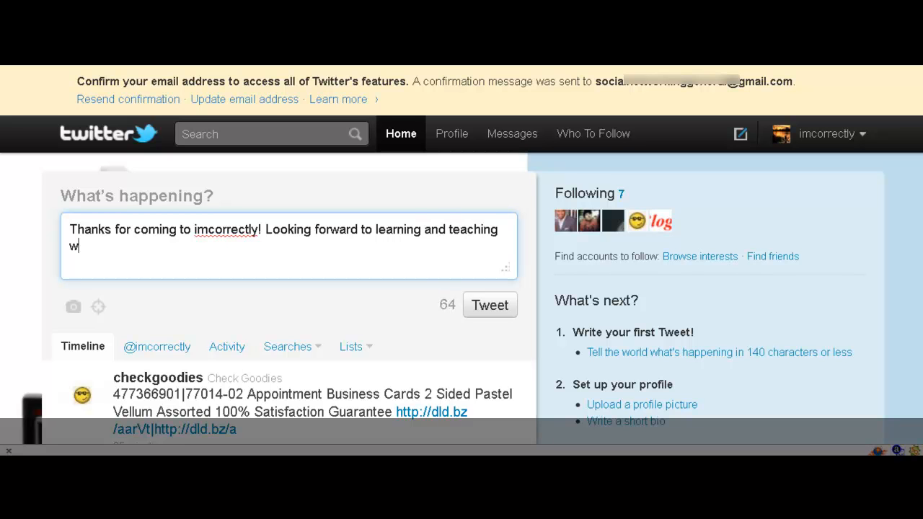
text(ith you on internet m)
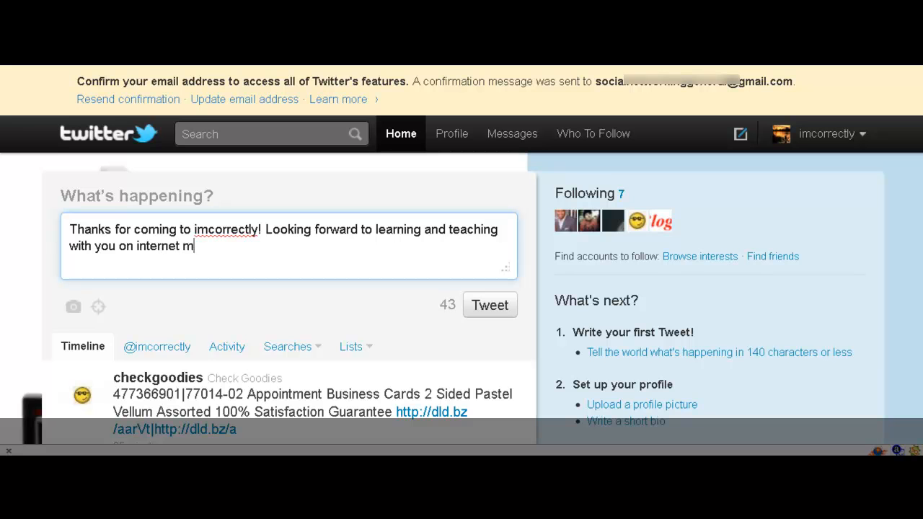
text(arketing!)
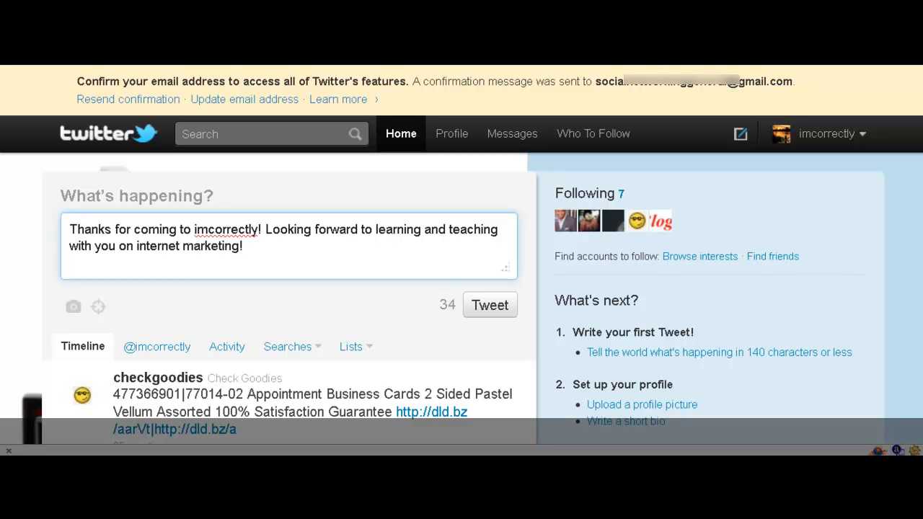
click(489, 304)
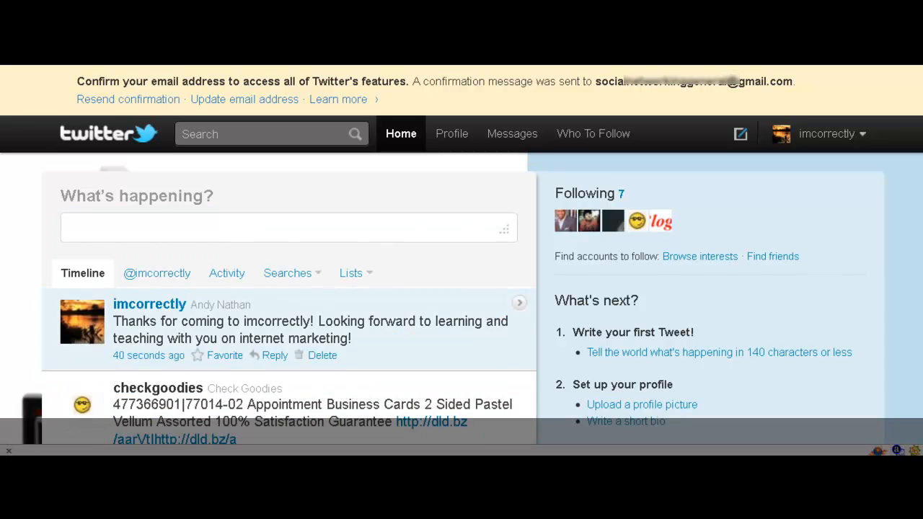